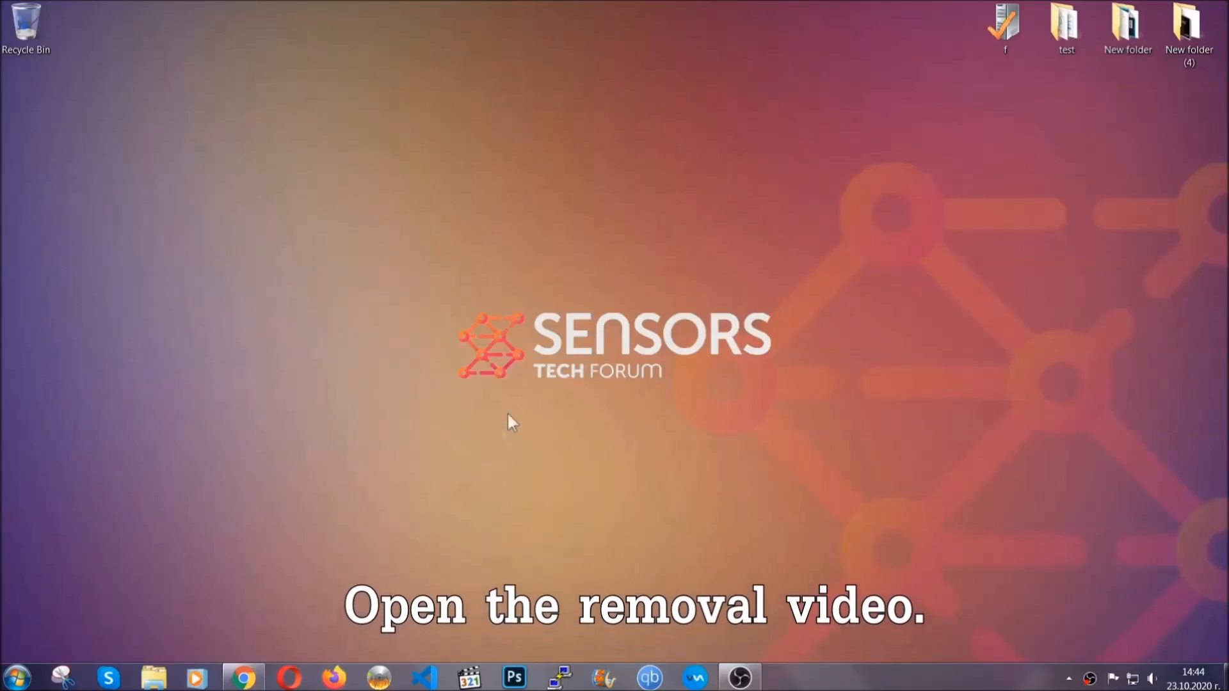
- From the removal video's description link, reach the Sensors Tech Forum article and download the SpyHunter installer
click(243, 676)
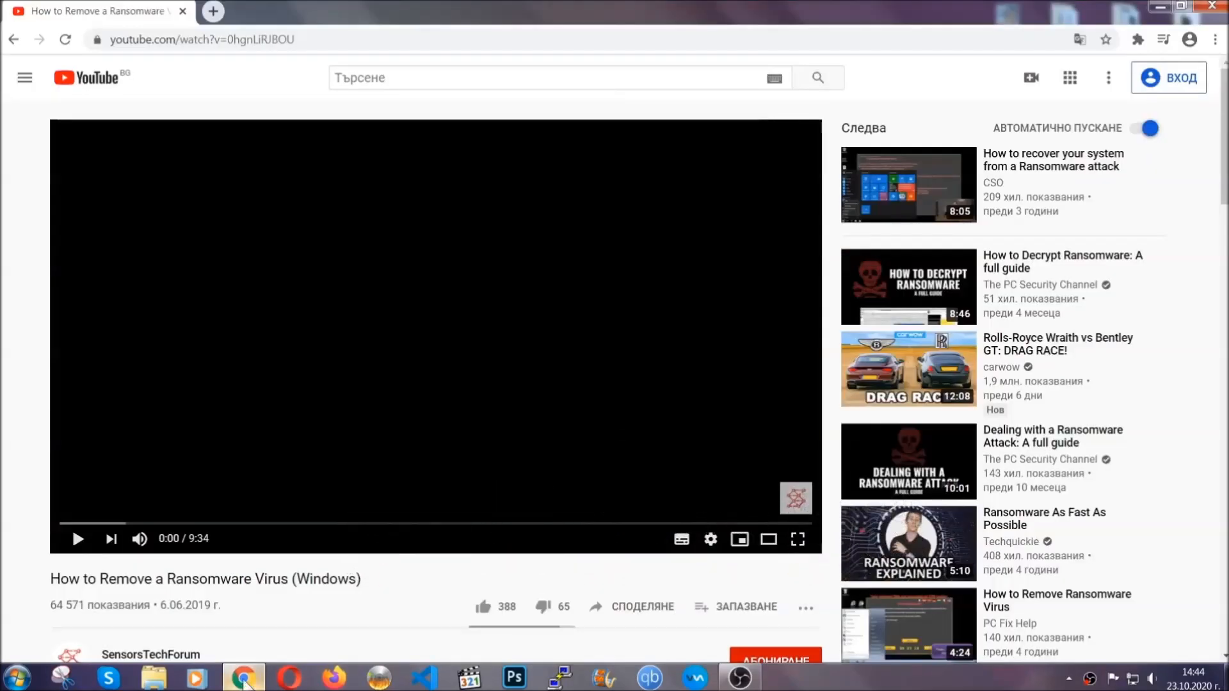
scroll(down, 3)
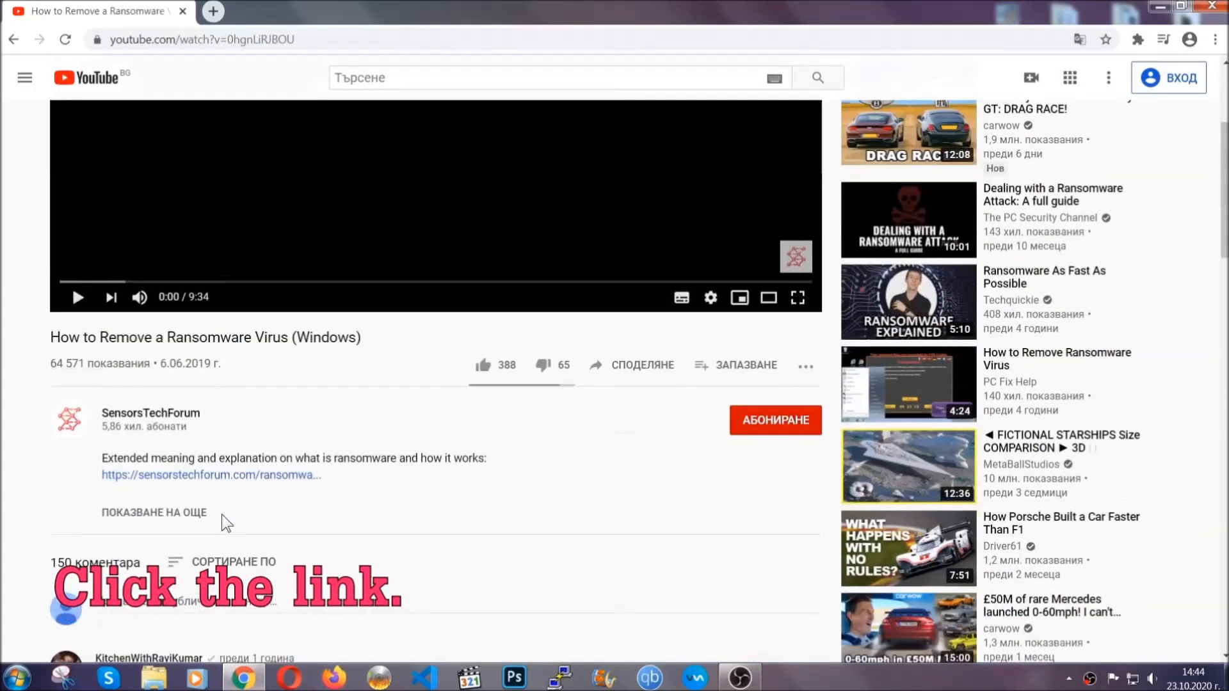
click(210, 475)
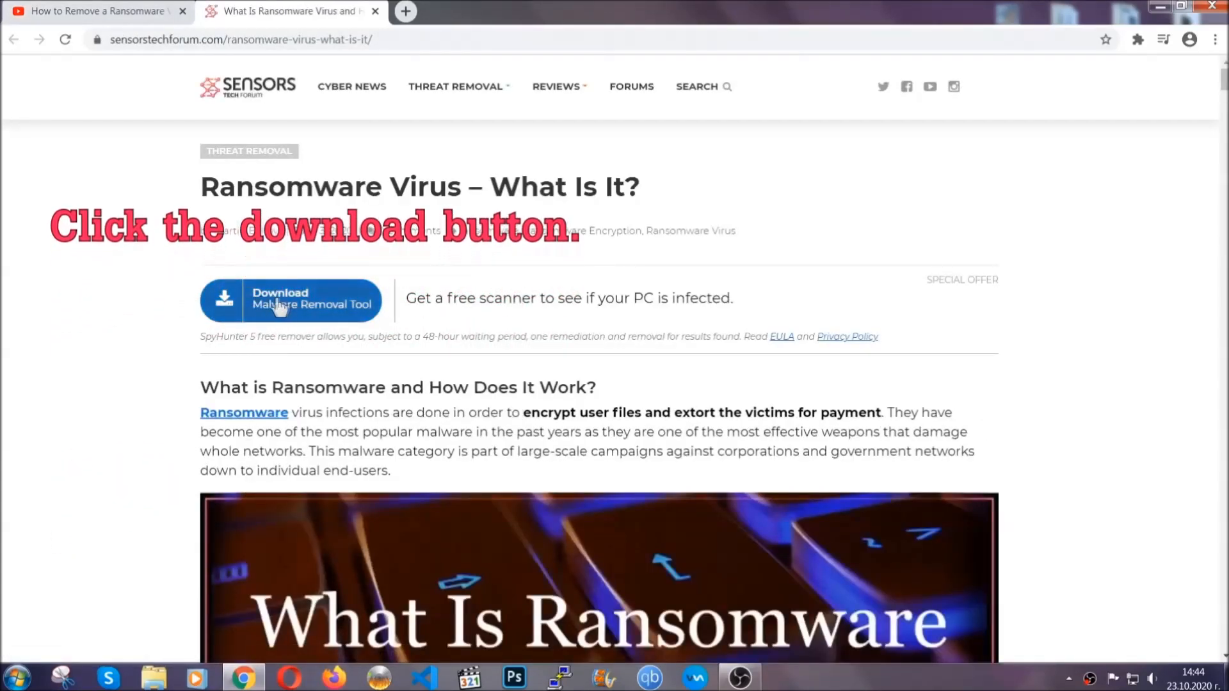
click(291, 300)
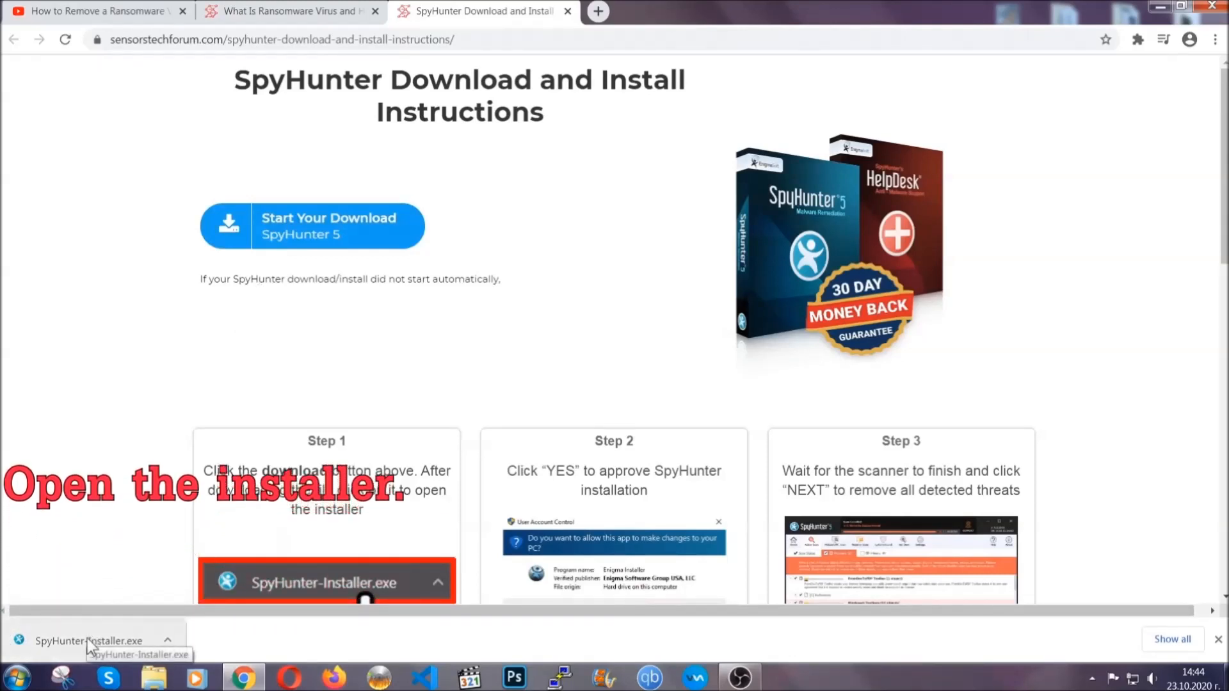
- Run SpyHunter-Installer.exe in English, accept the EULA and complete the installation
click(86, 640)
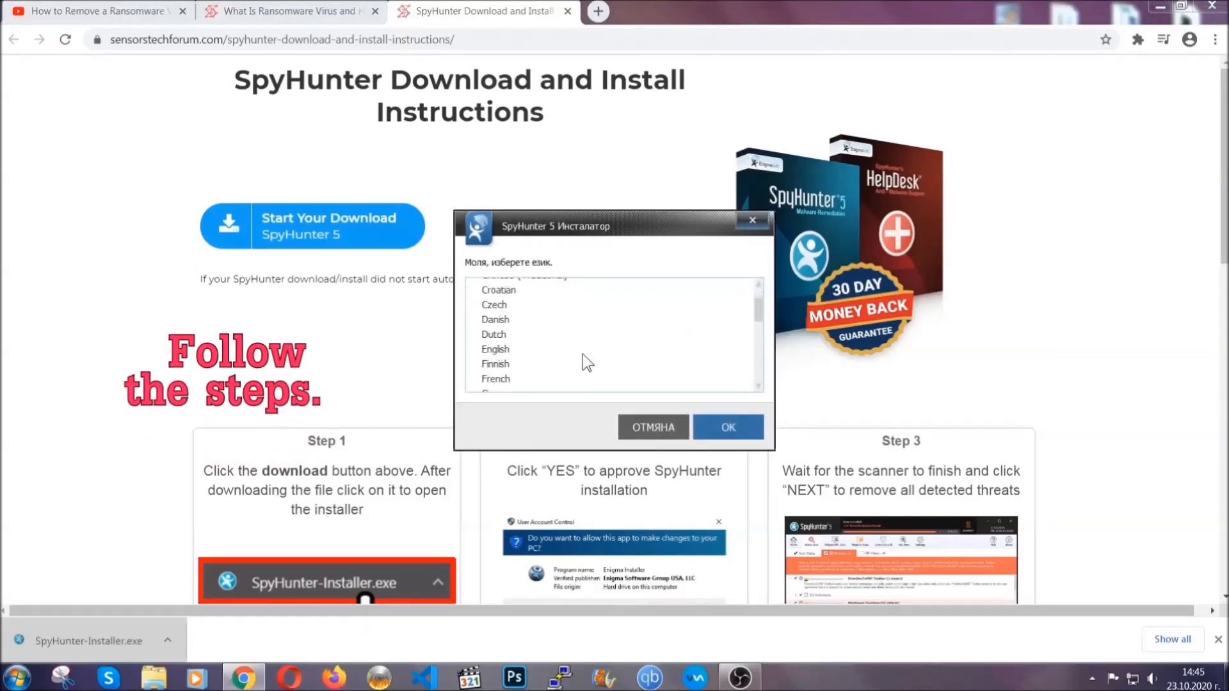
click(494, 348)
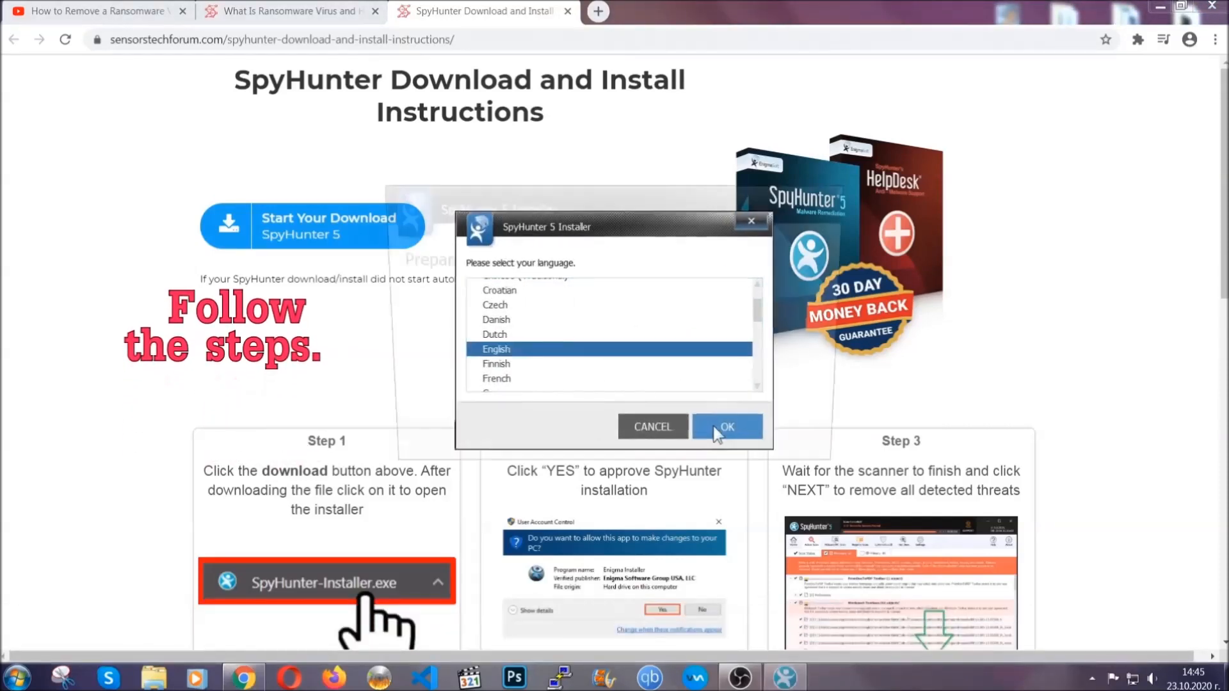
click(724, 427)
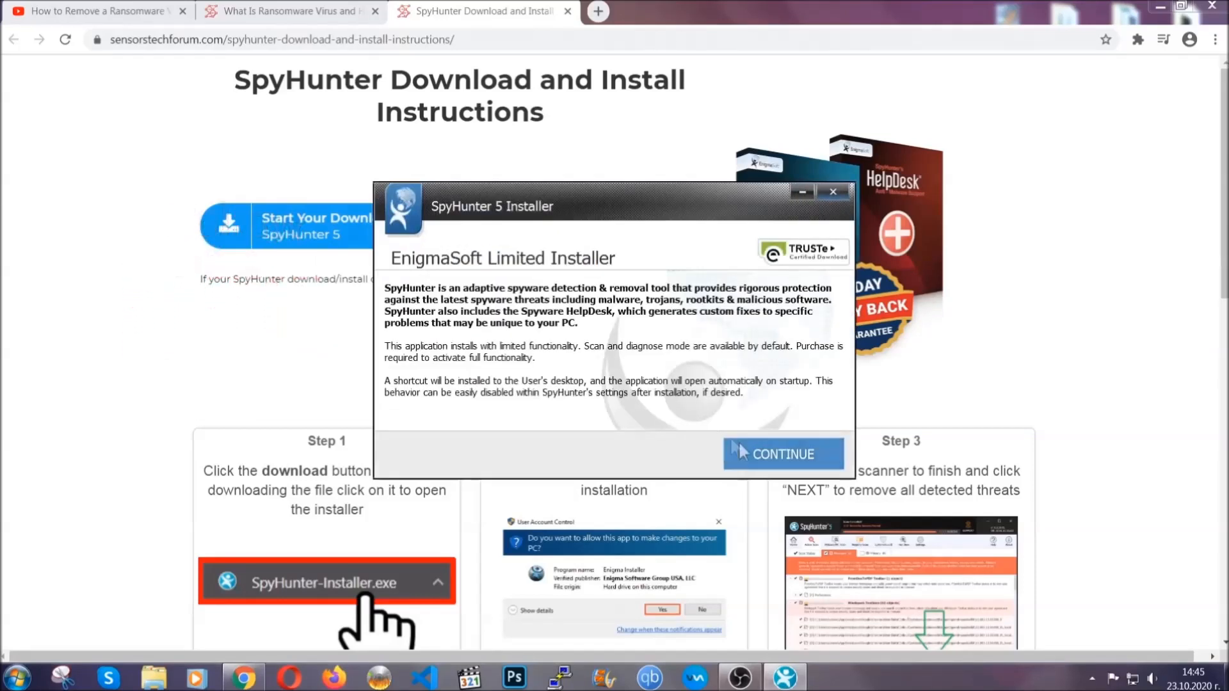
click(781, 453)
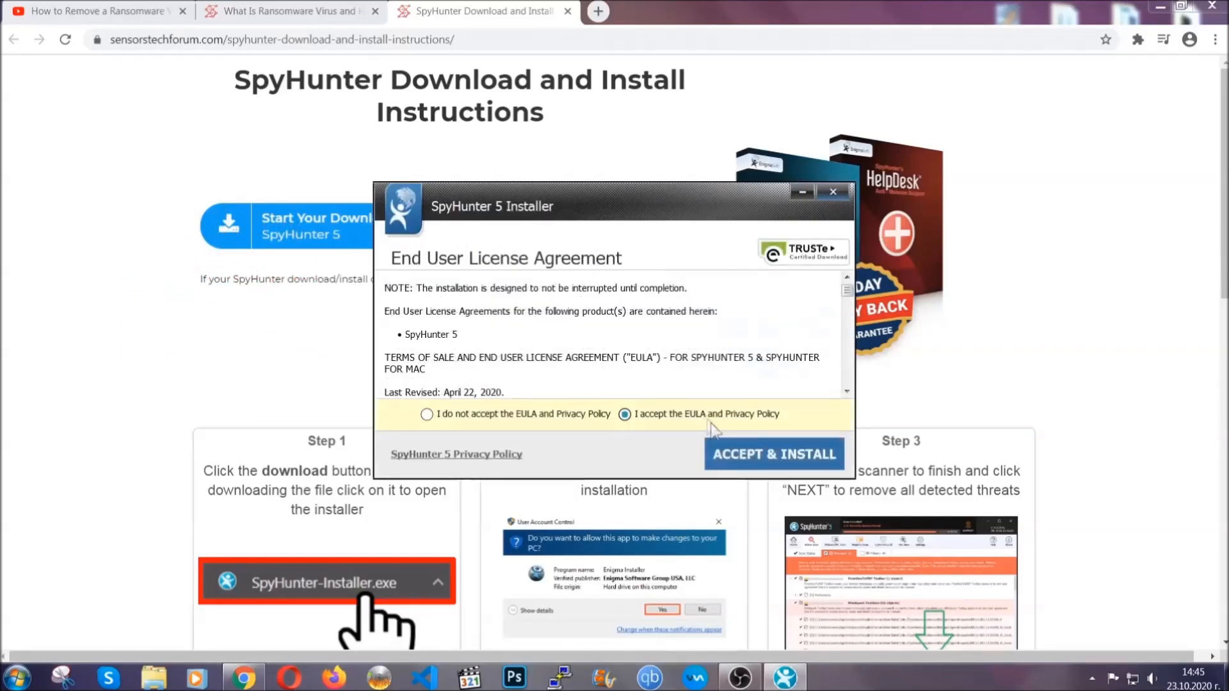
click(773, 453)
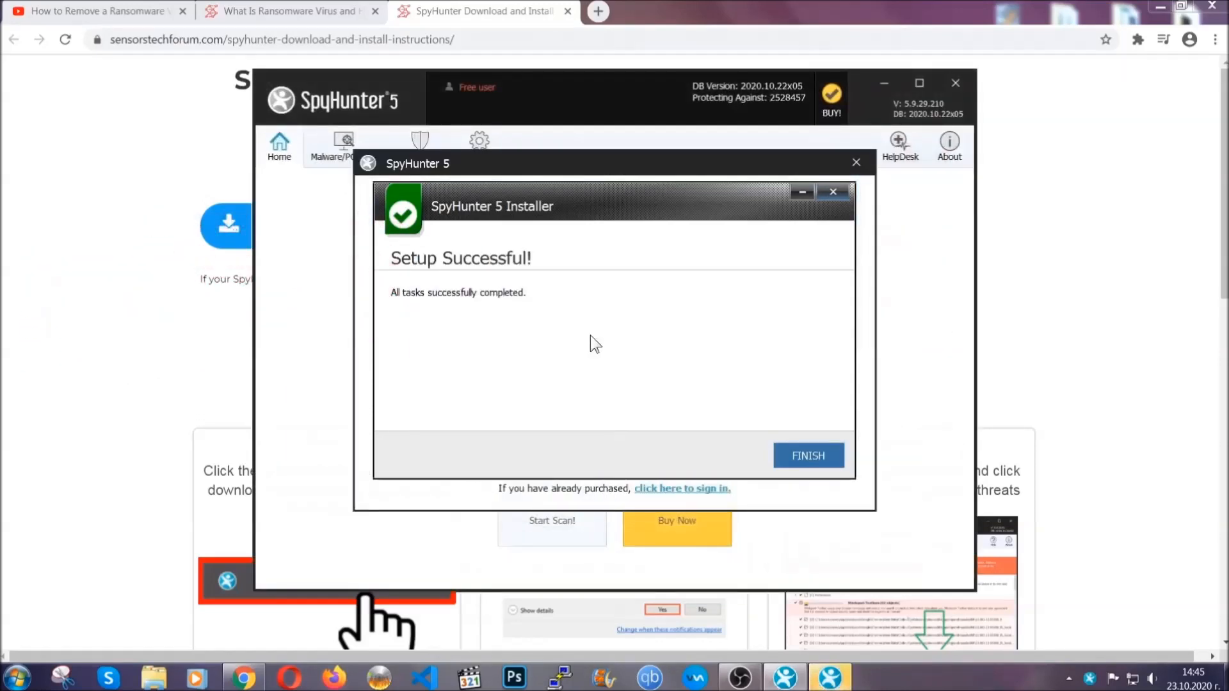
- Finish the installer and mark the detected PUP Keygen.exe for removal after the scan
click(808, 456)
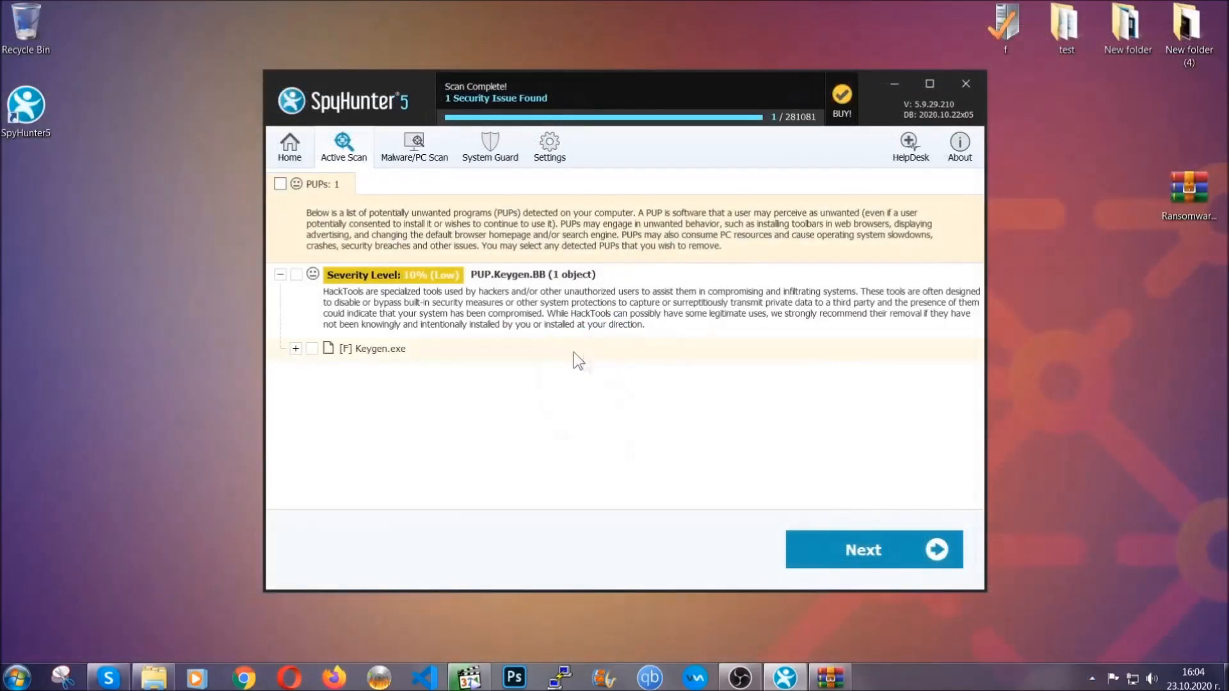
click(281, 183)
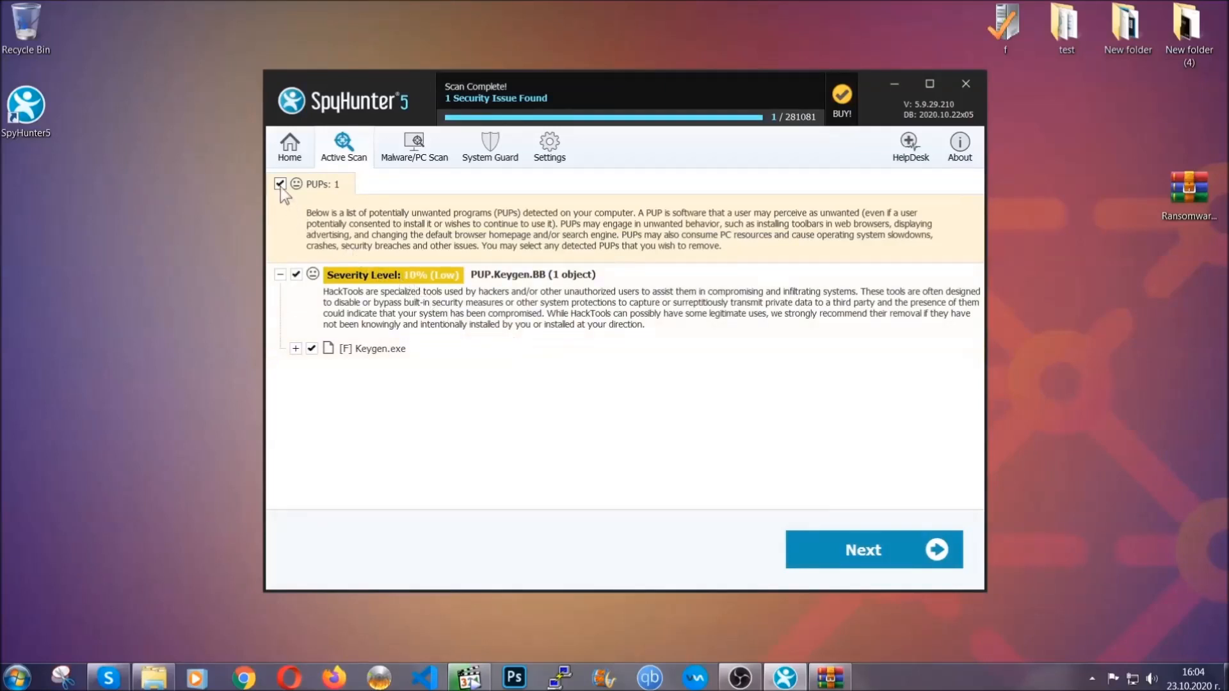
mouse_move(861, 550)
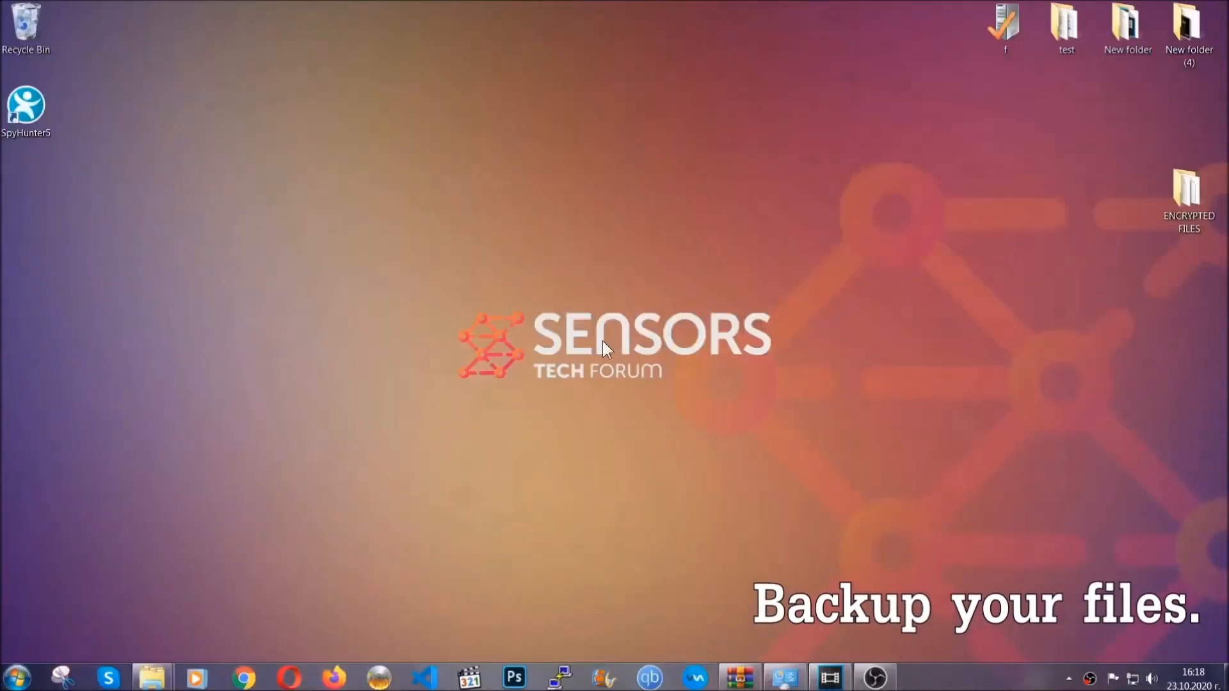
- Copy all six encrypted .efji files from the ENCRYPTED FILES folder
click(1188, 192)
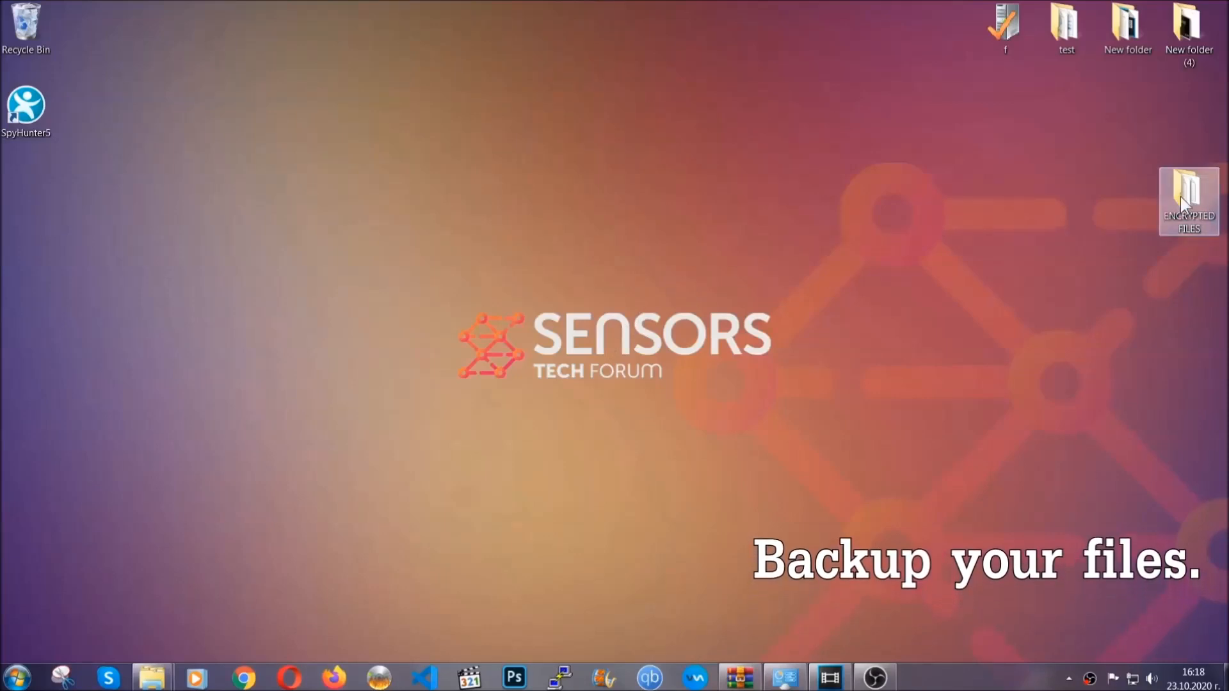
double_click(1188, 200)
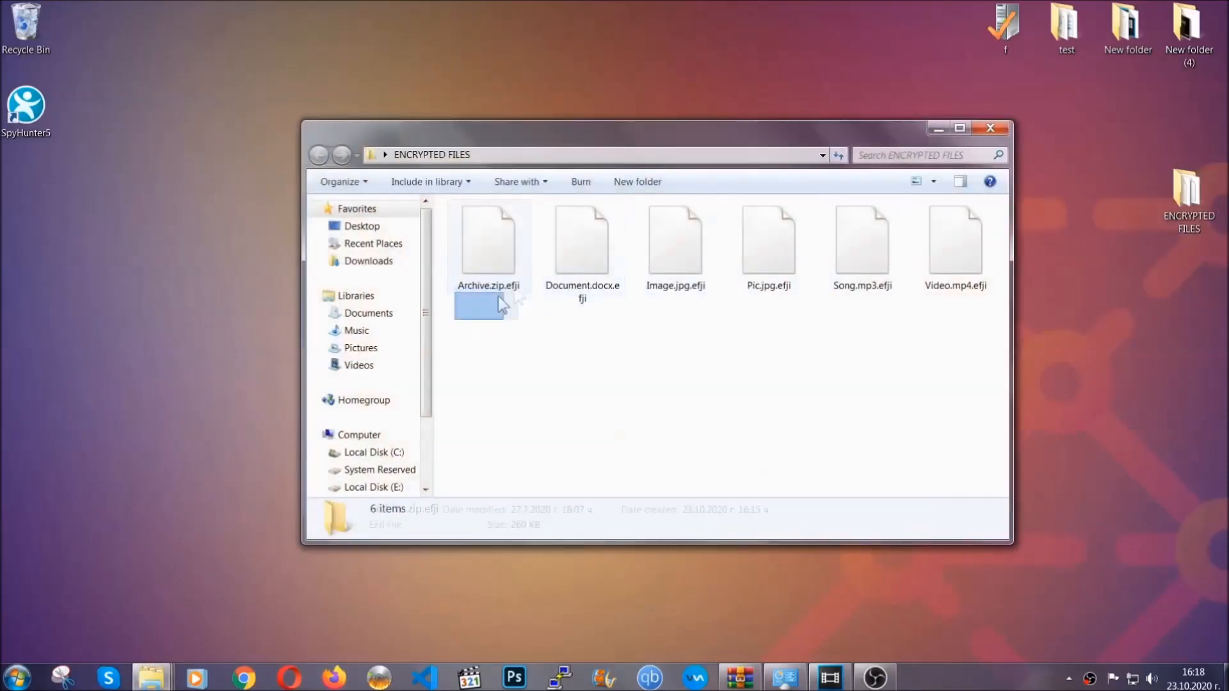
right_click(955, 243)
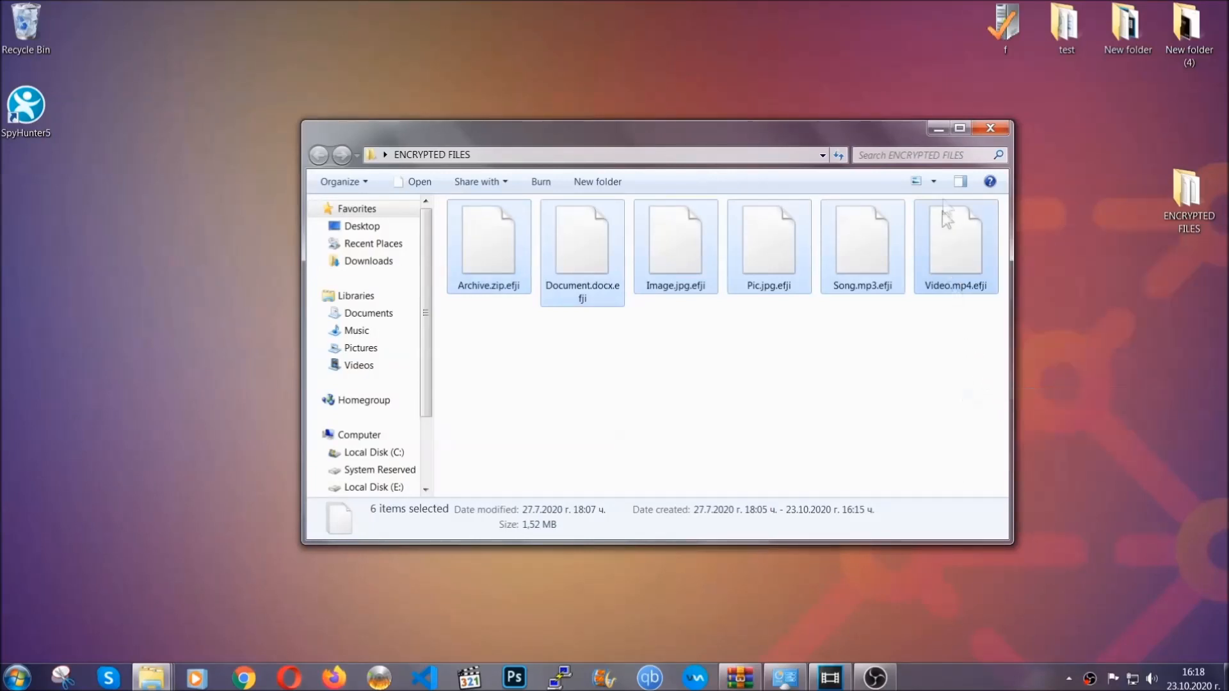
click(991, 128)
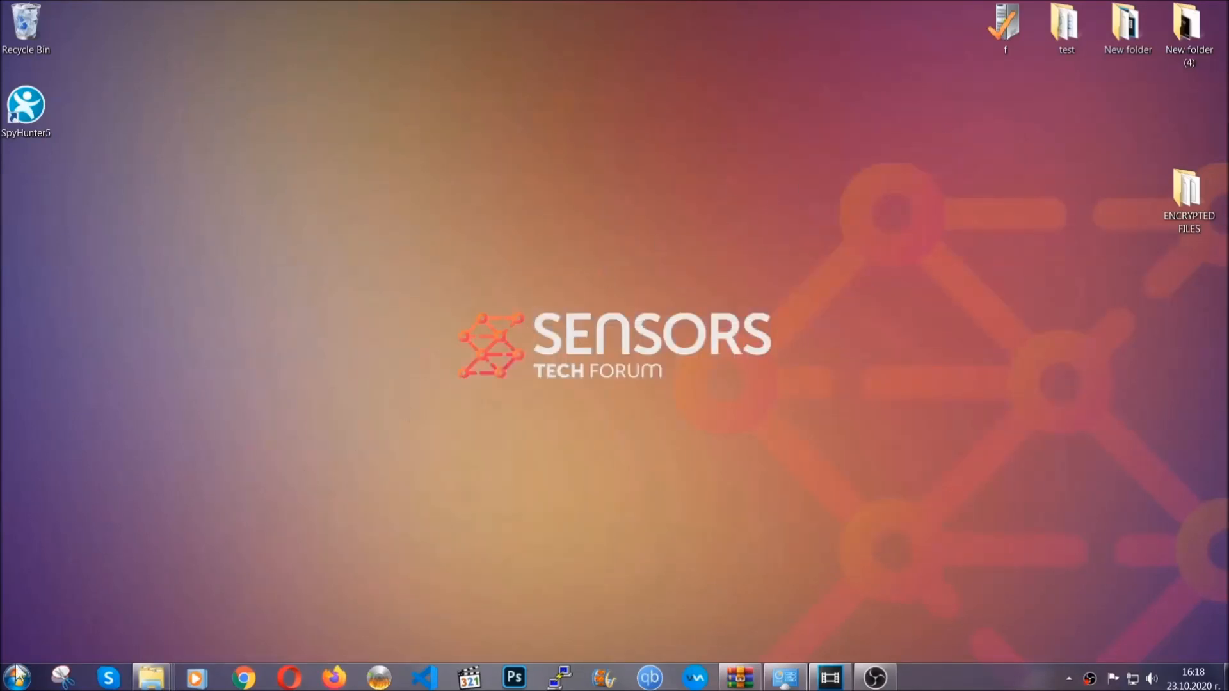
mouse_move(238, 486)
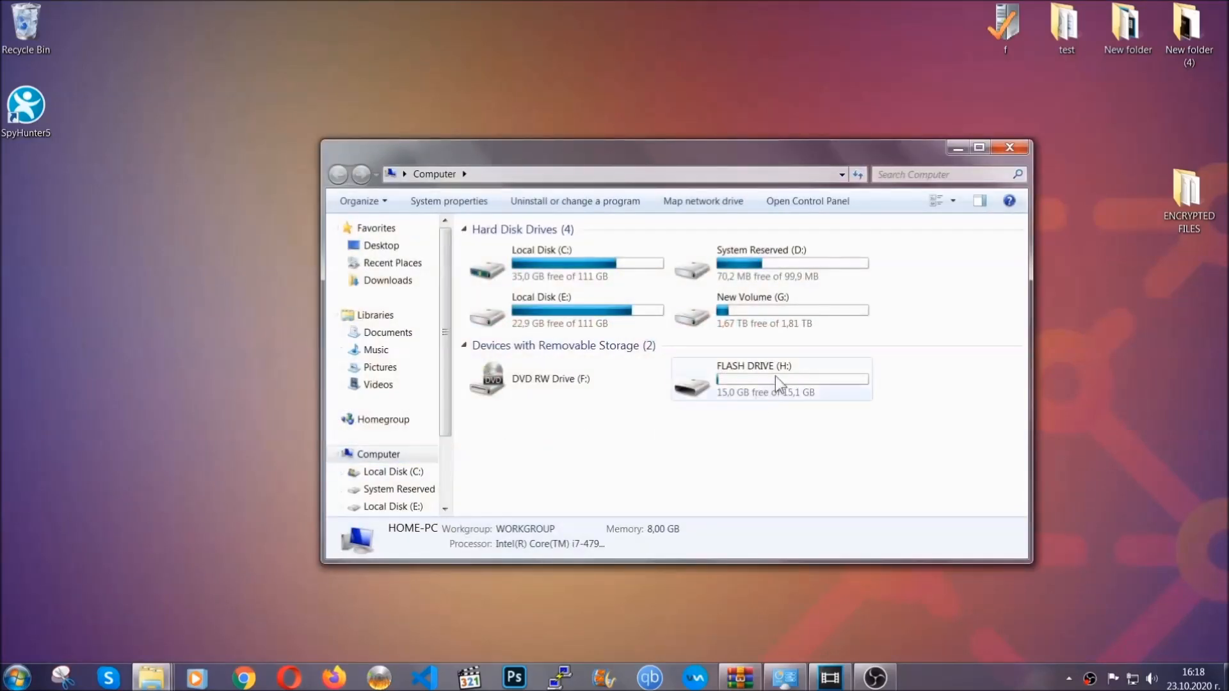
- Paste the copied files onto FLASH DRIVE (H:) as a backup and close the drive window
double_click(768, 379)
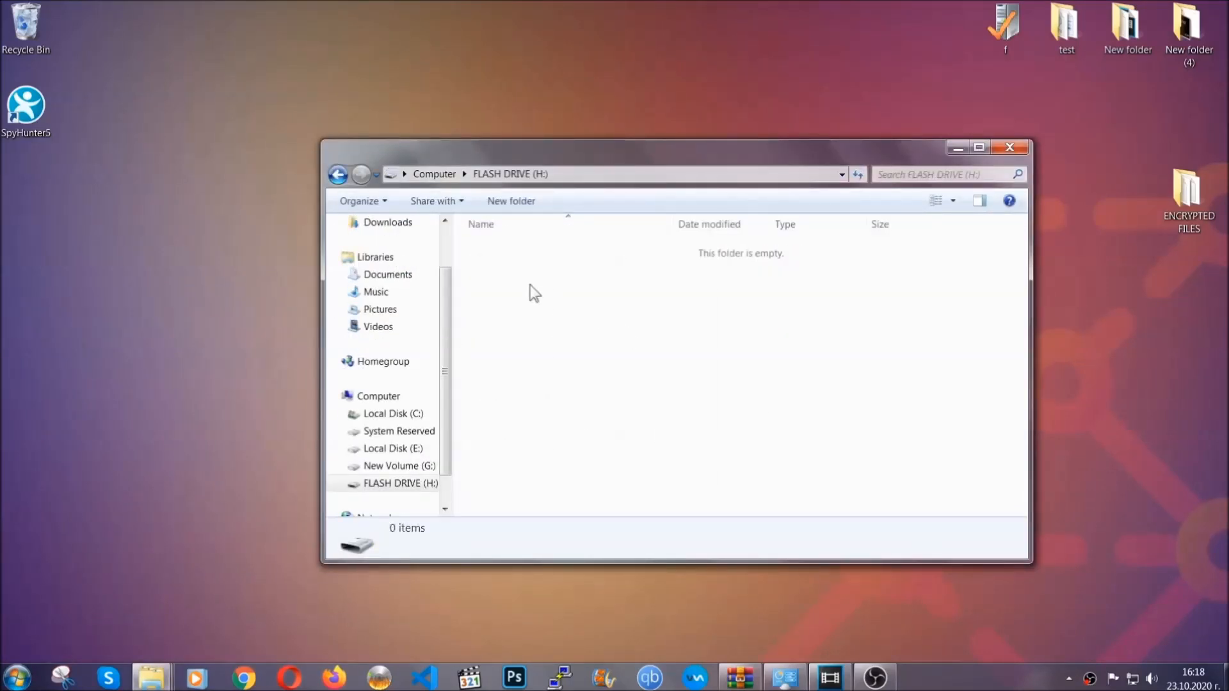
right_click(535, 293)
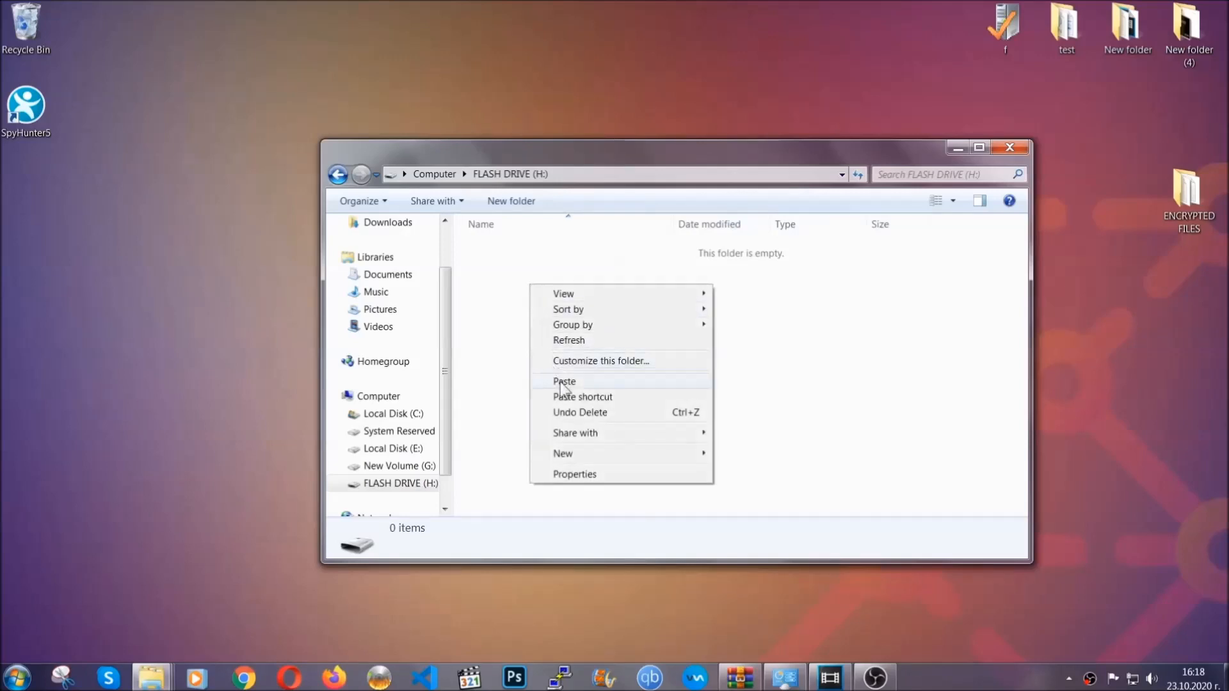
click(563, 381)
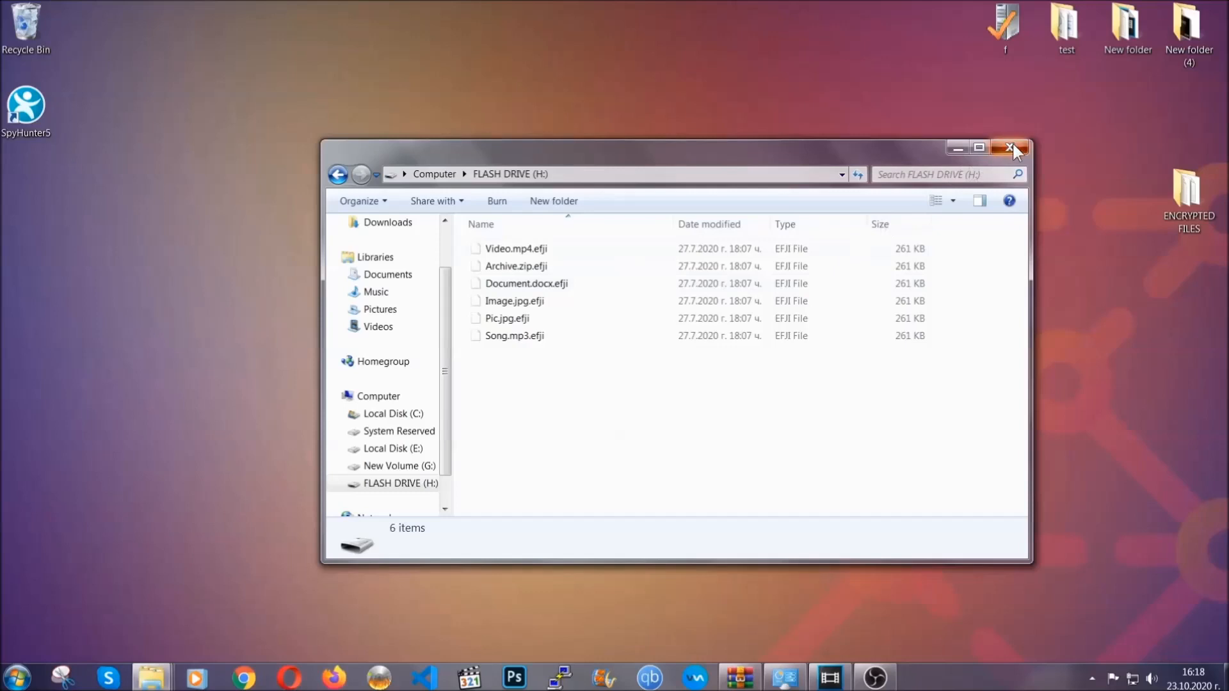
click(1012, 149)
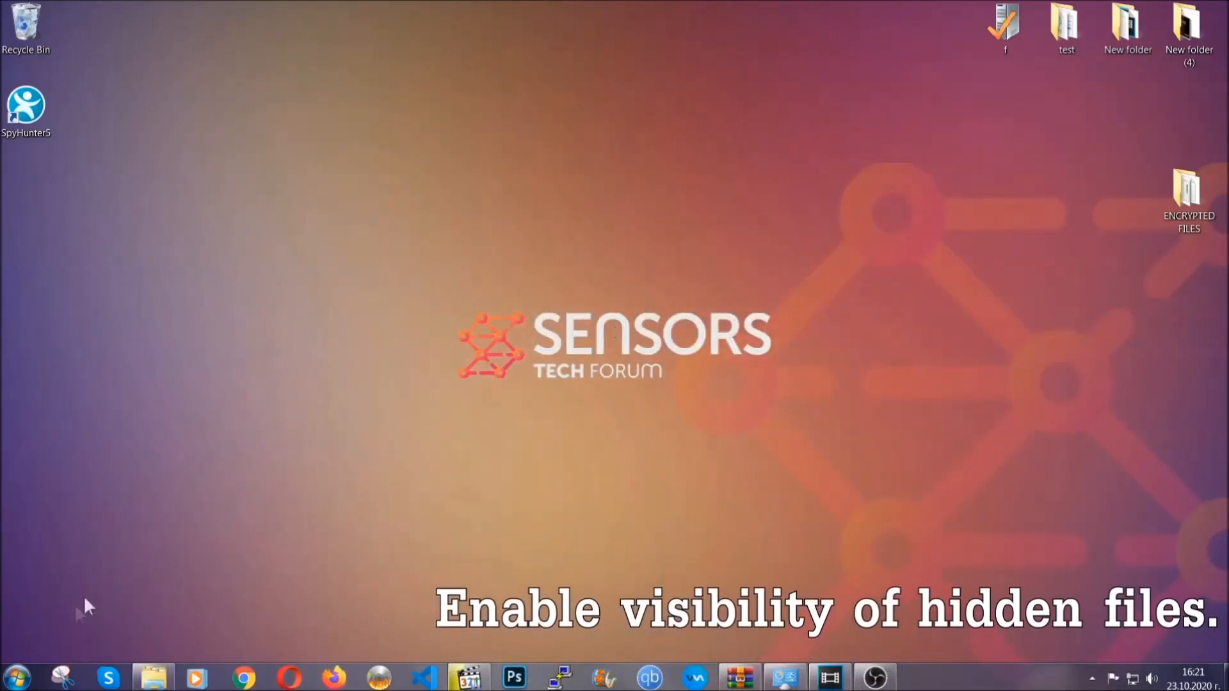
- Via Start search, set Folder Options View to show hidden files, folders and drives, then apply and confirm
click(15, 676)
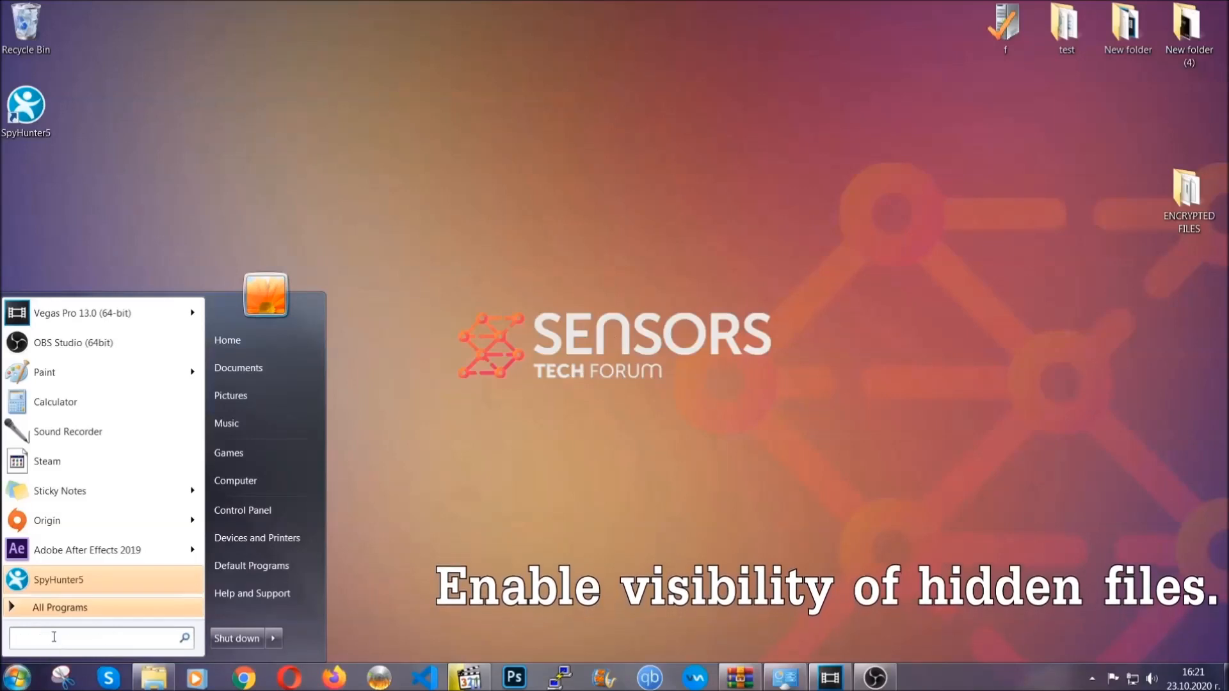
text(s)
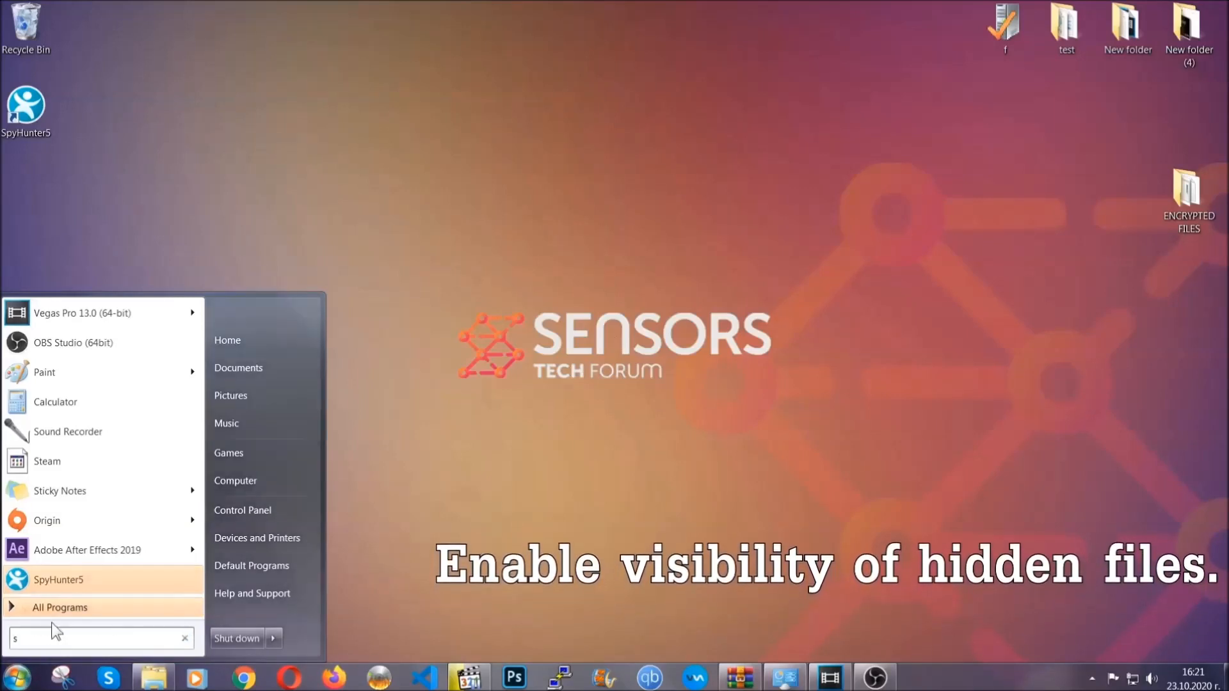
text(how hidden files and folders)
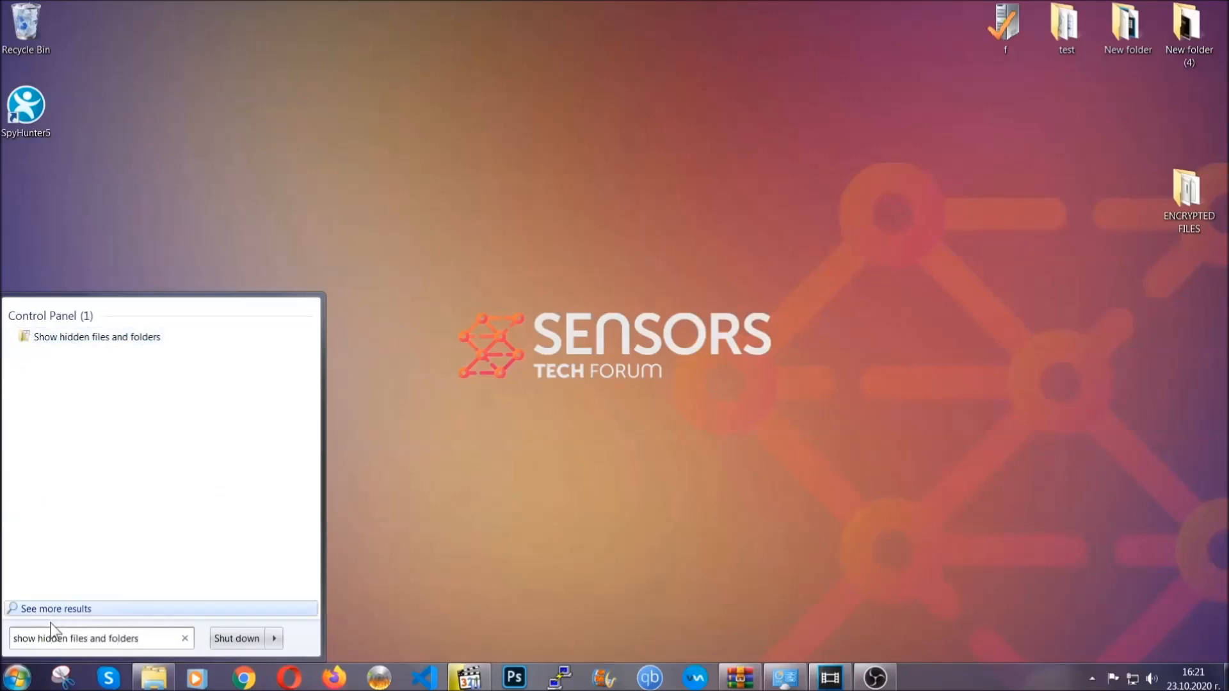
mouse_move(145, 340)
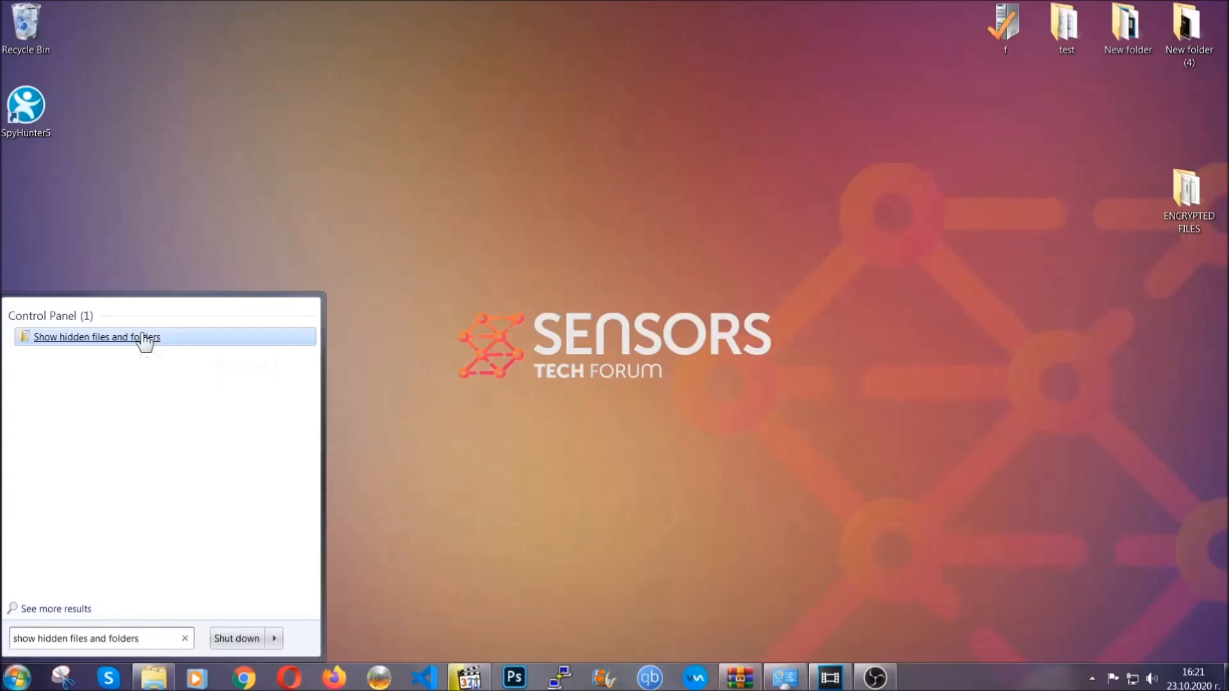
click(97, 337)
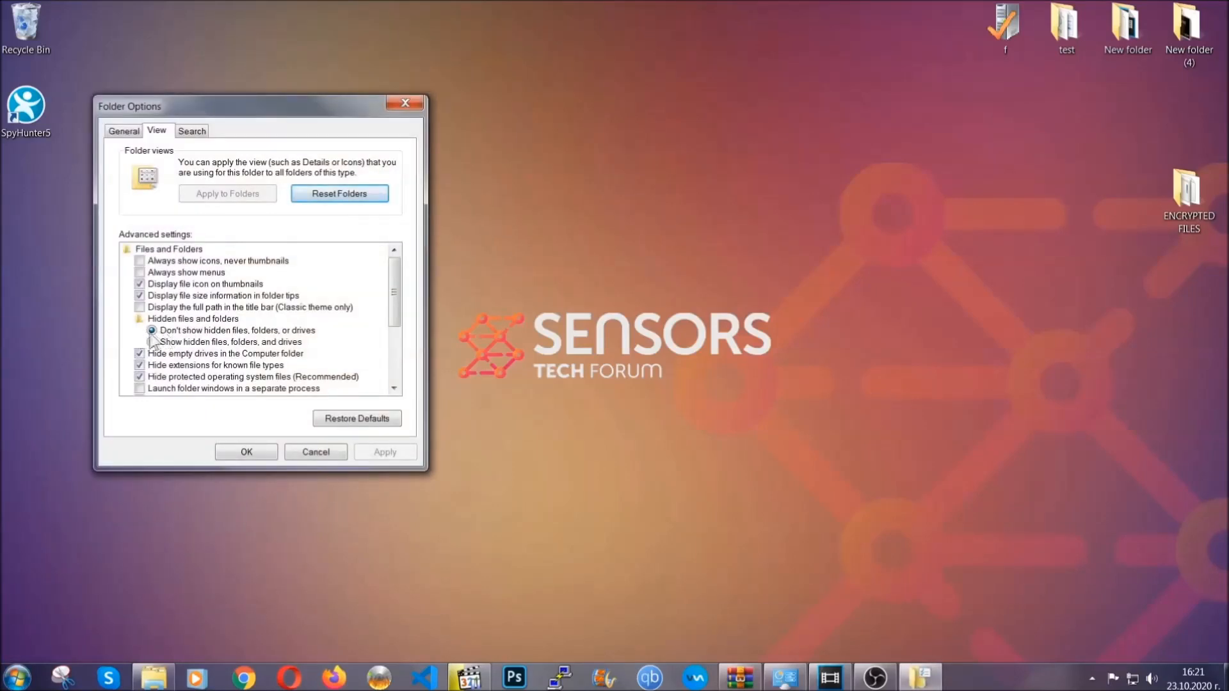
click(153, 342)
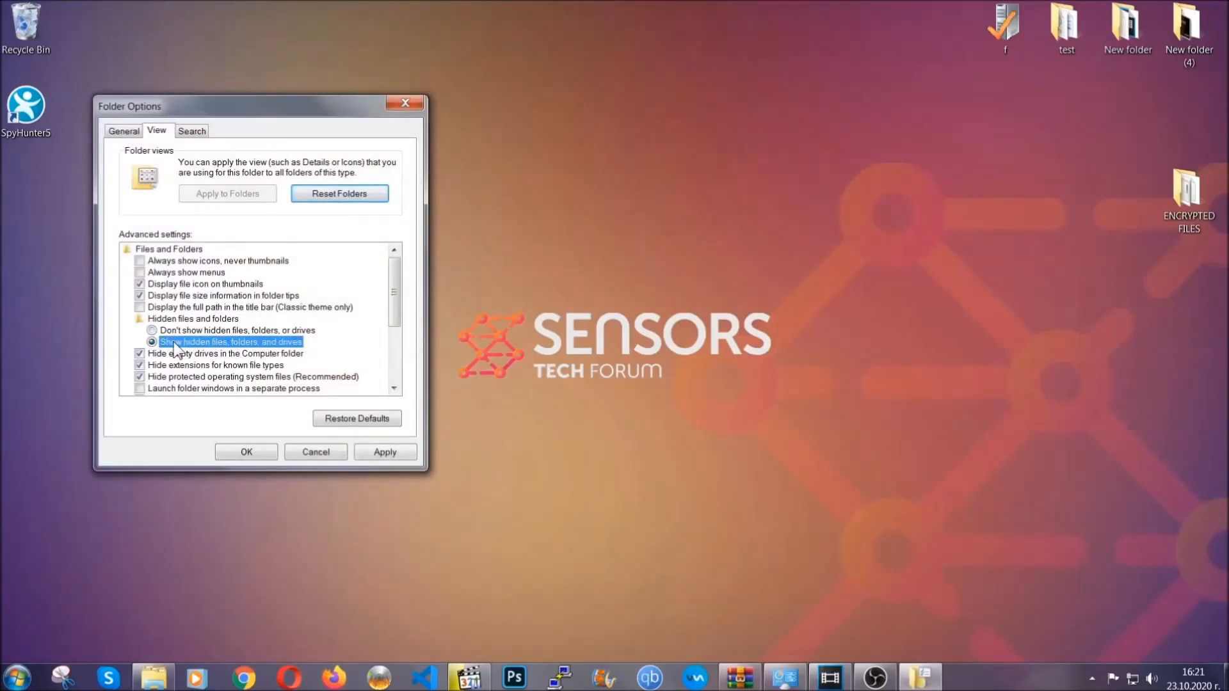
click(384, 452)
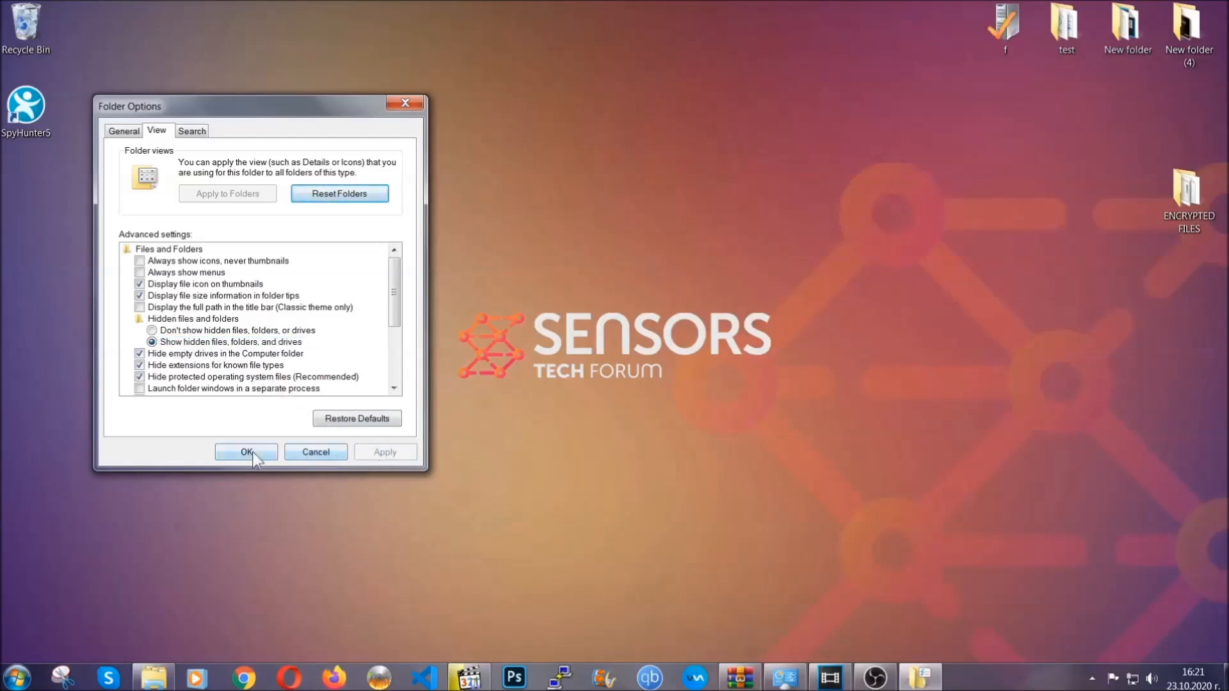
click(245, 452)
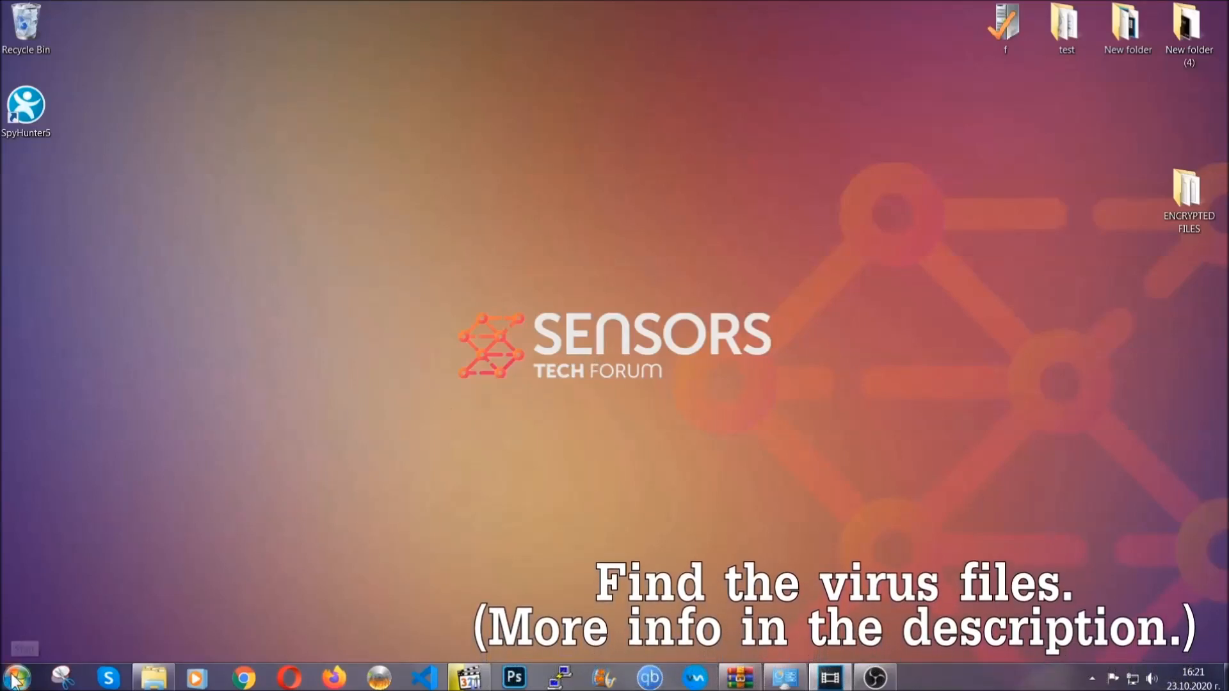
- Search Computer for fileextension:exe Example Virus Name, finding one match in a desktop folder
click(13, 676)
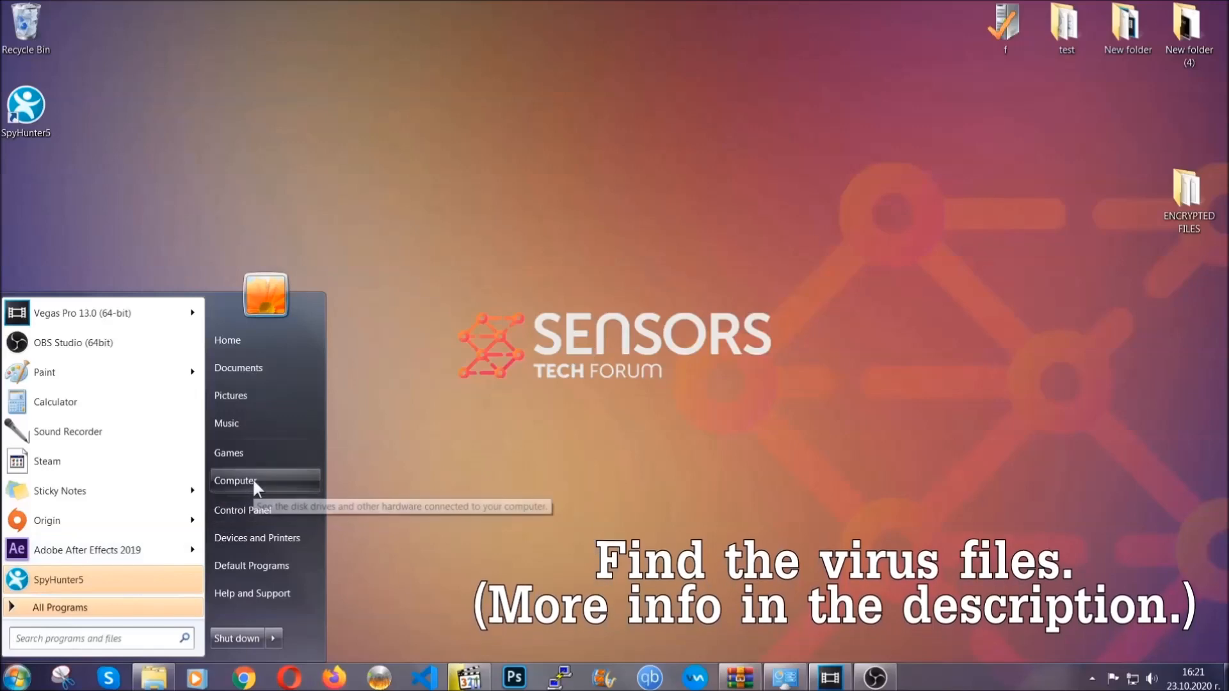
click(236, 480)
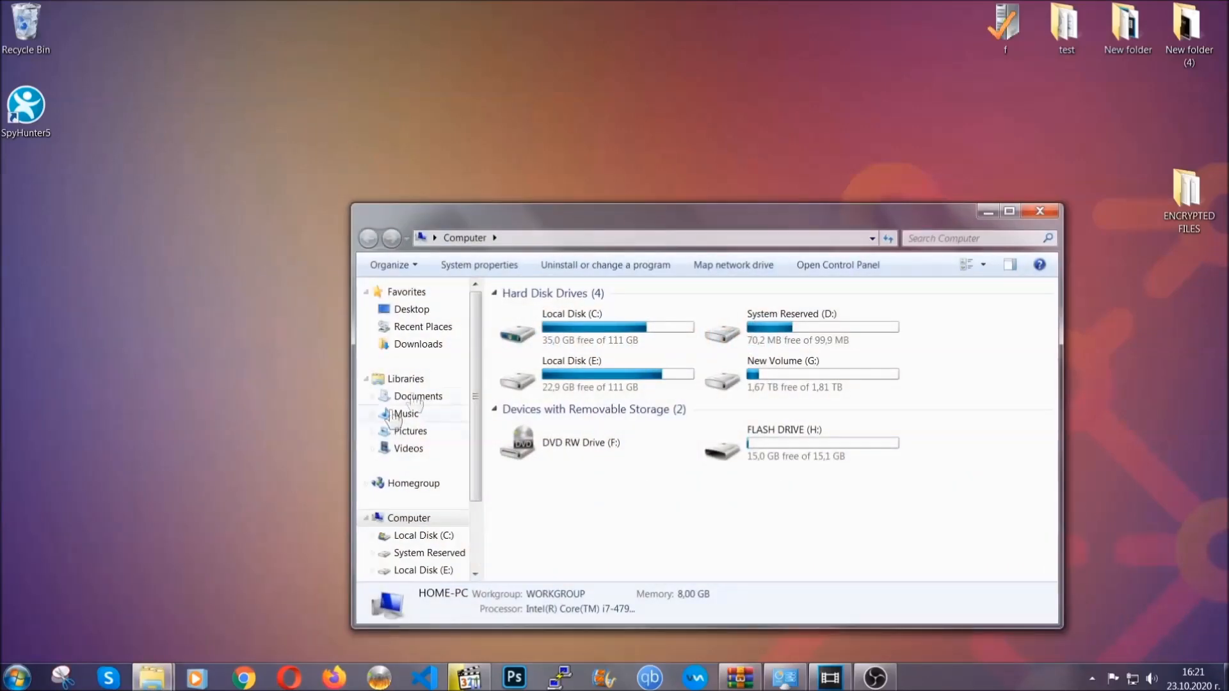
drag(705, 210, 587, 156)
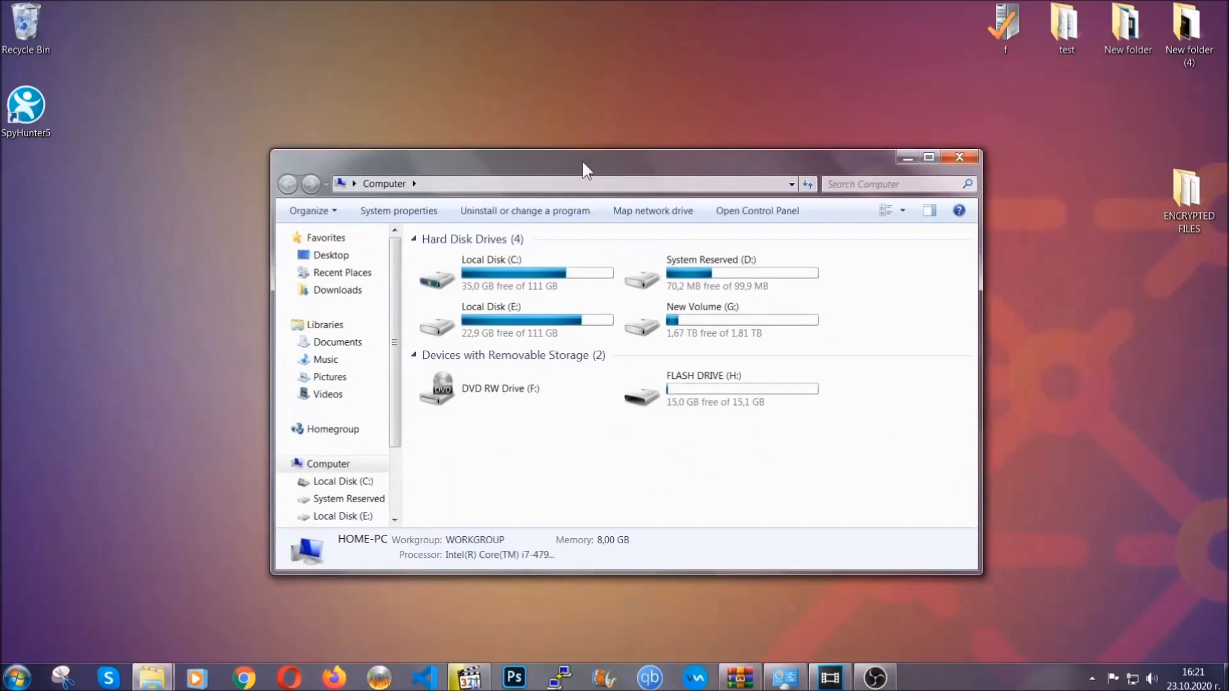
click(898, 183)
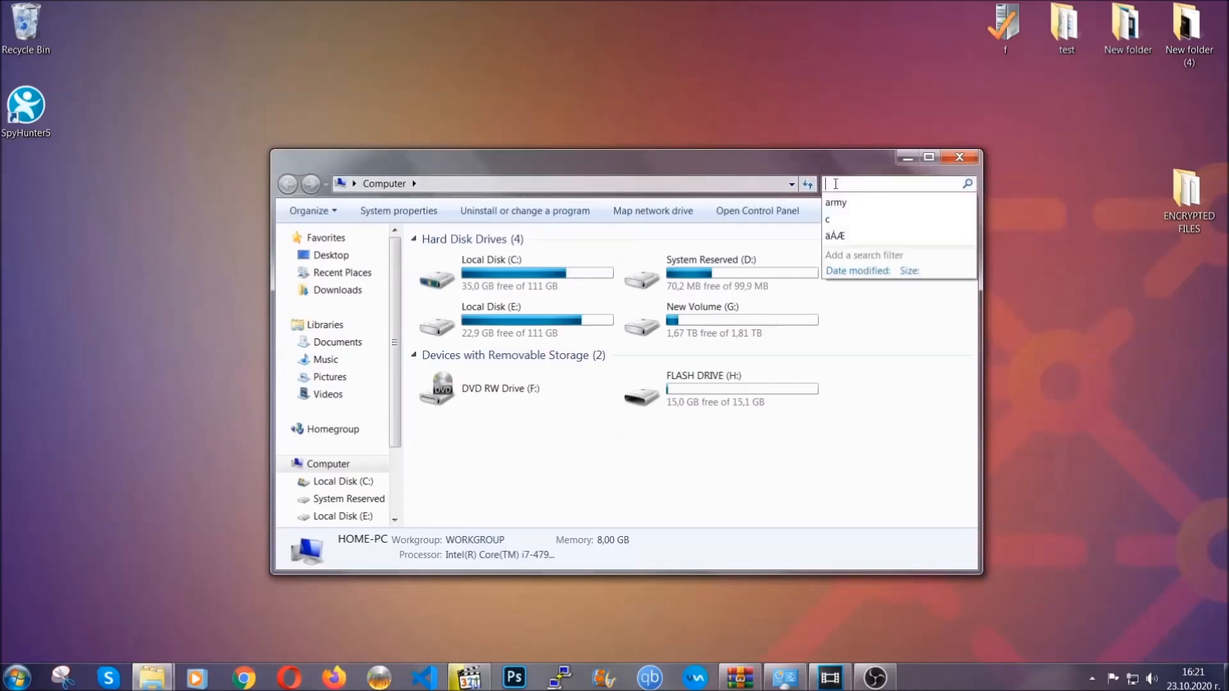
text(fileextension:exe E)
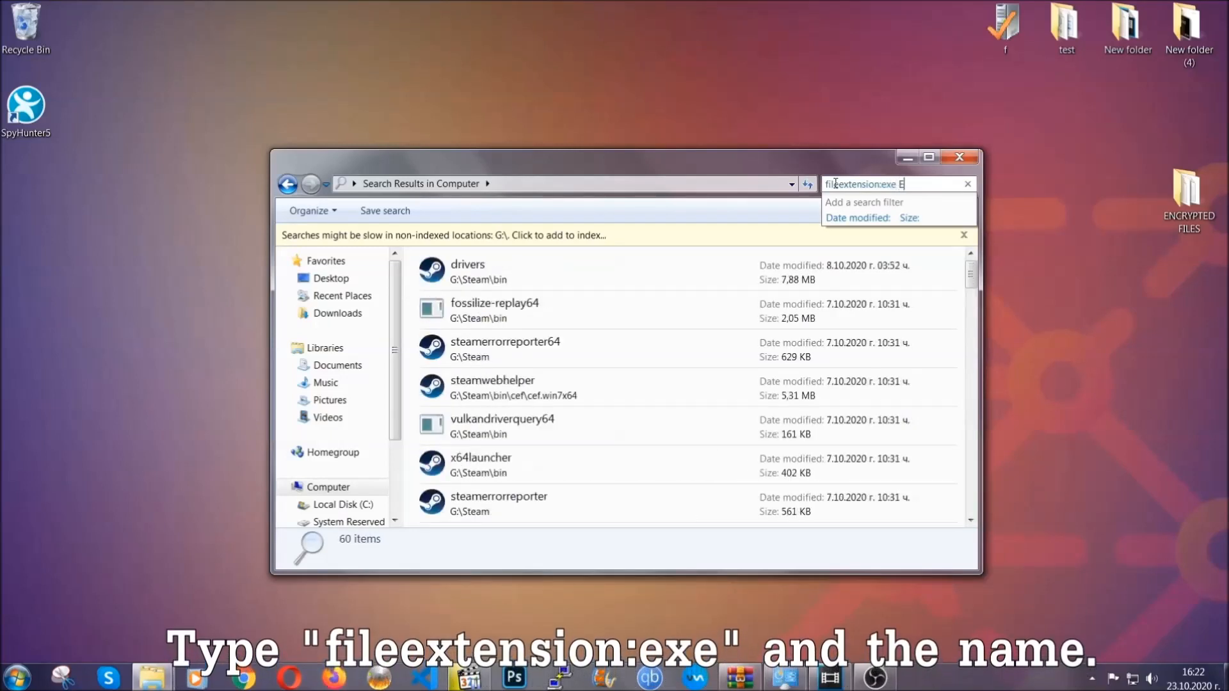
text(xample Virus Name)
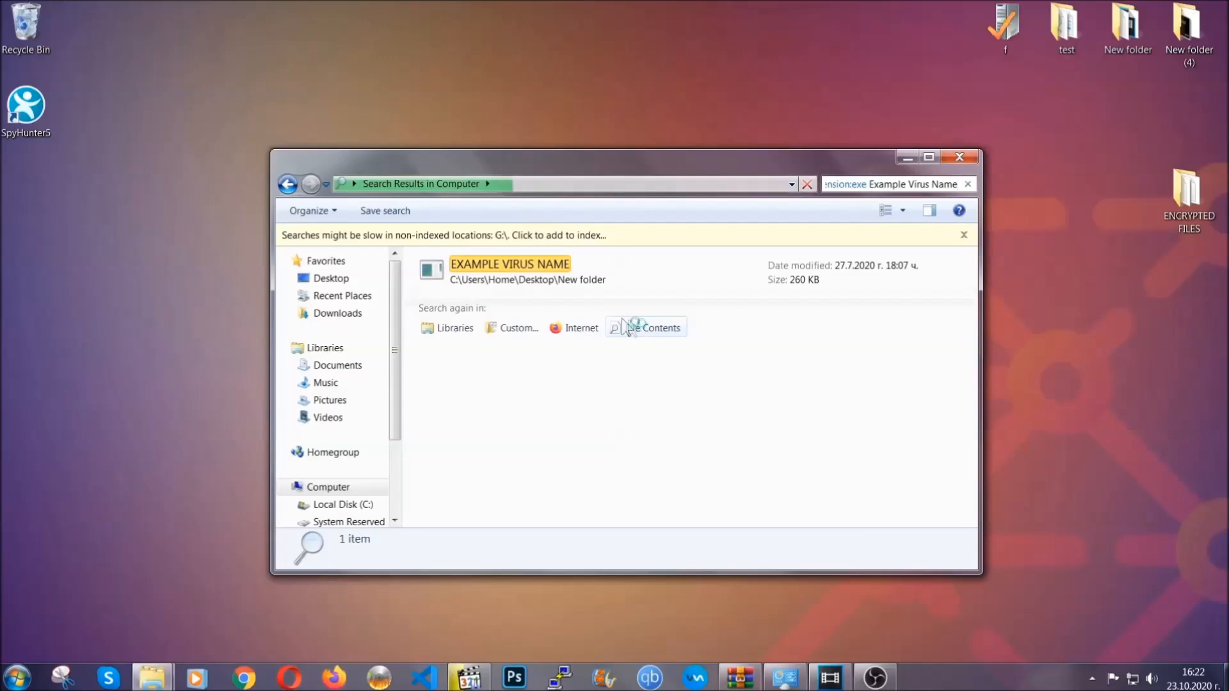
- Delete the found EXAMPLE VIRUS NAME executable to the Recycle Bin
click(510, 263)
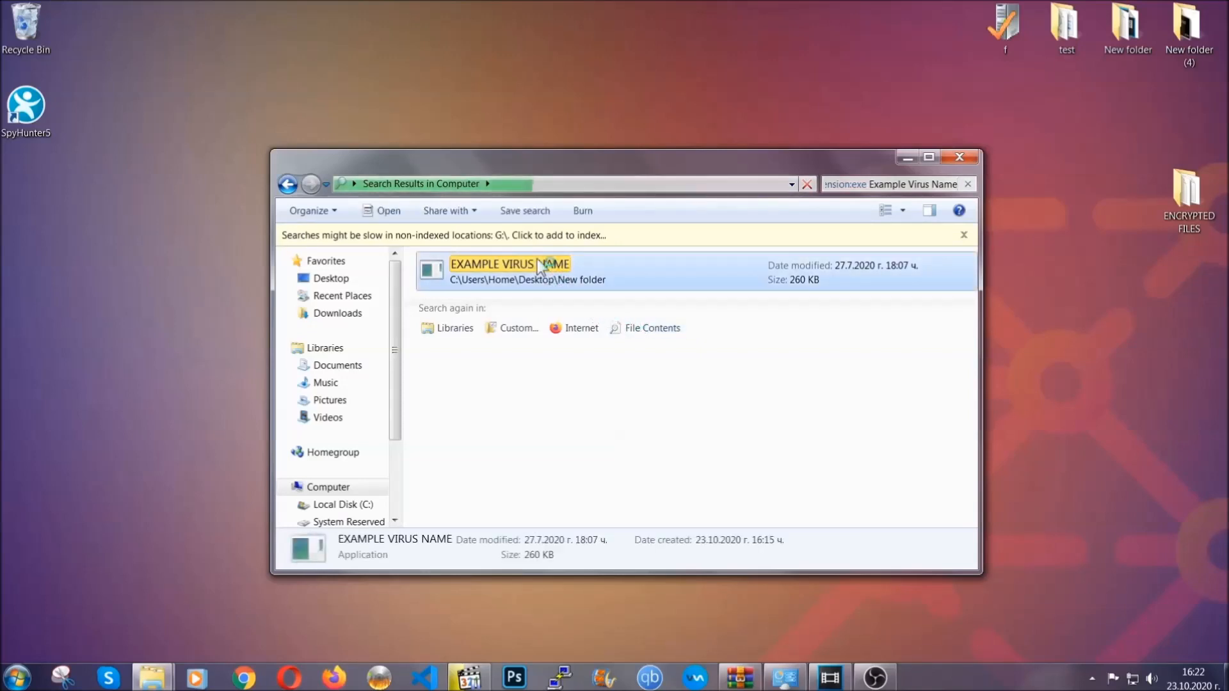
right_click(508, 270)
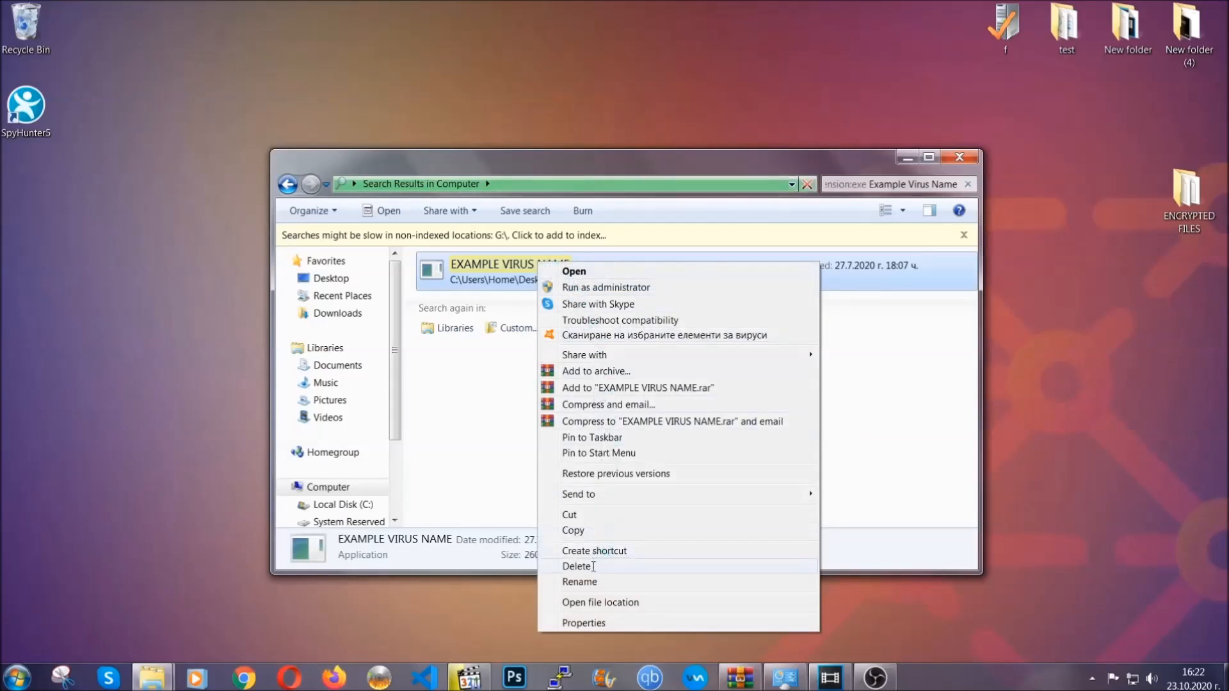
click(577, 565)
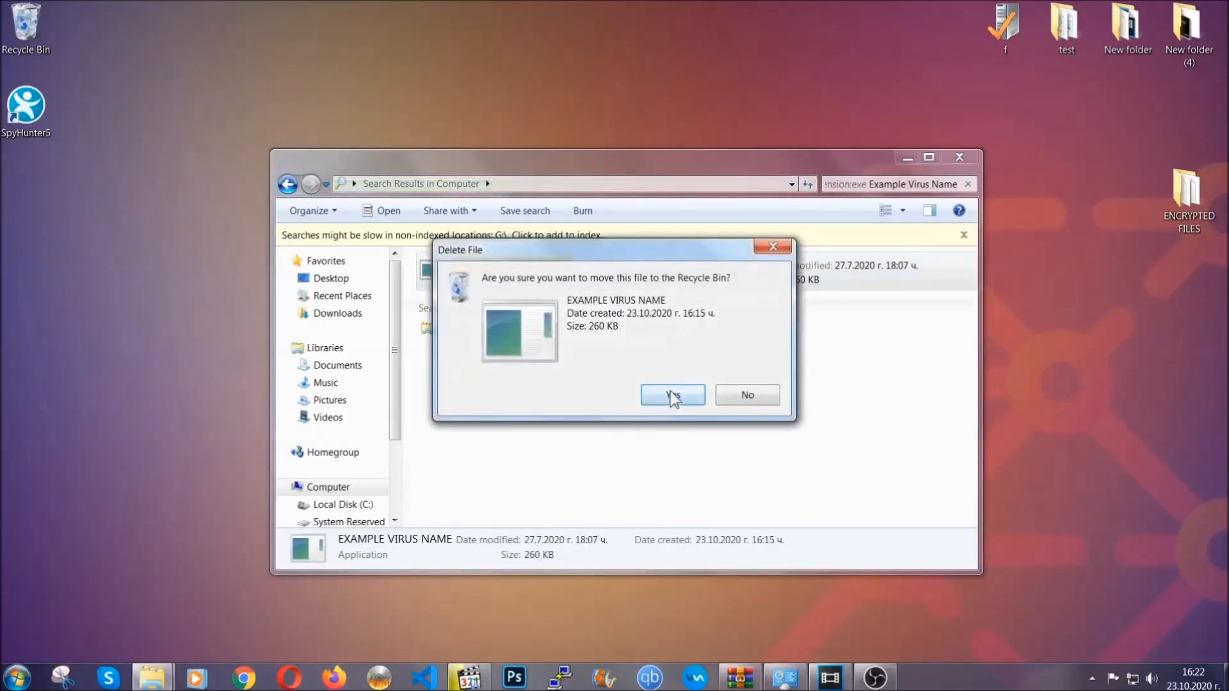
click(672, 395)
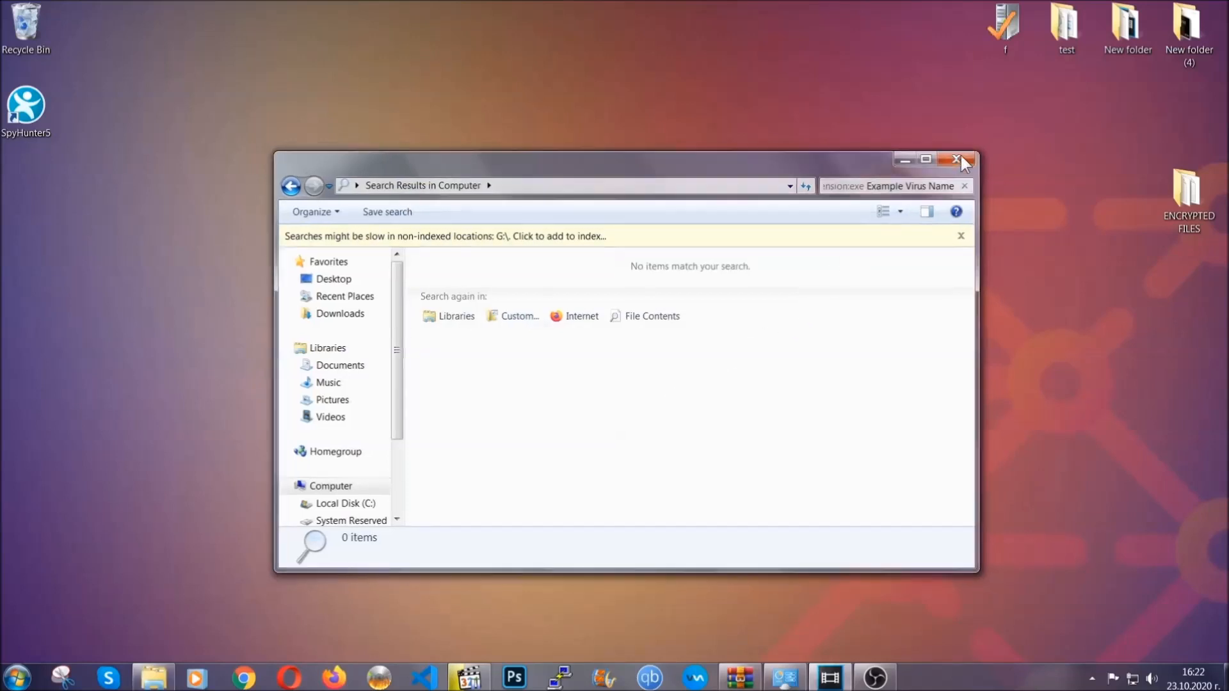
- Close the empty search results window, leaving the desktop showing
click(959, 159)
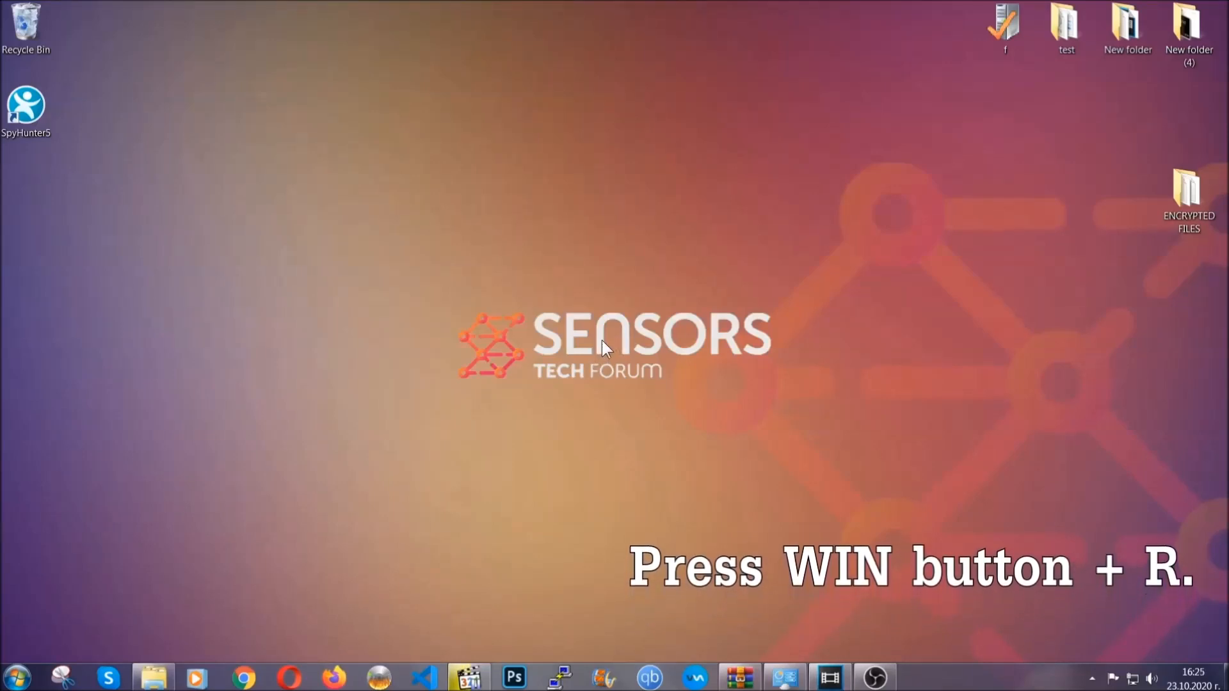
- Launch the Registry Editor by running REGEDIT from Win+R
key(win+r)
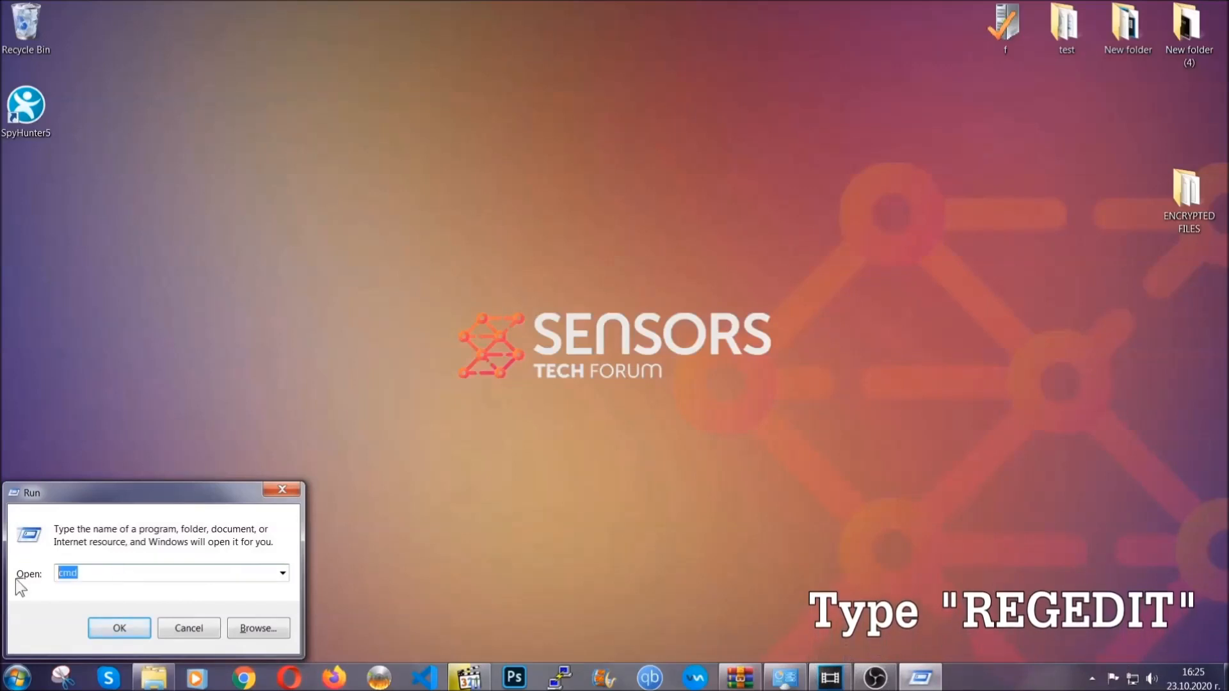
text(REGEDIT)
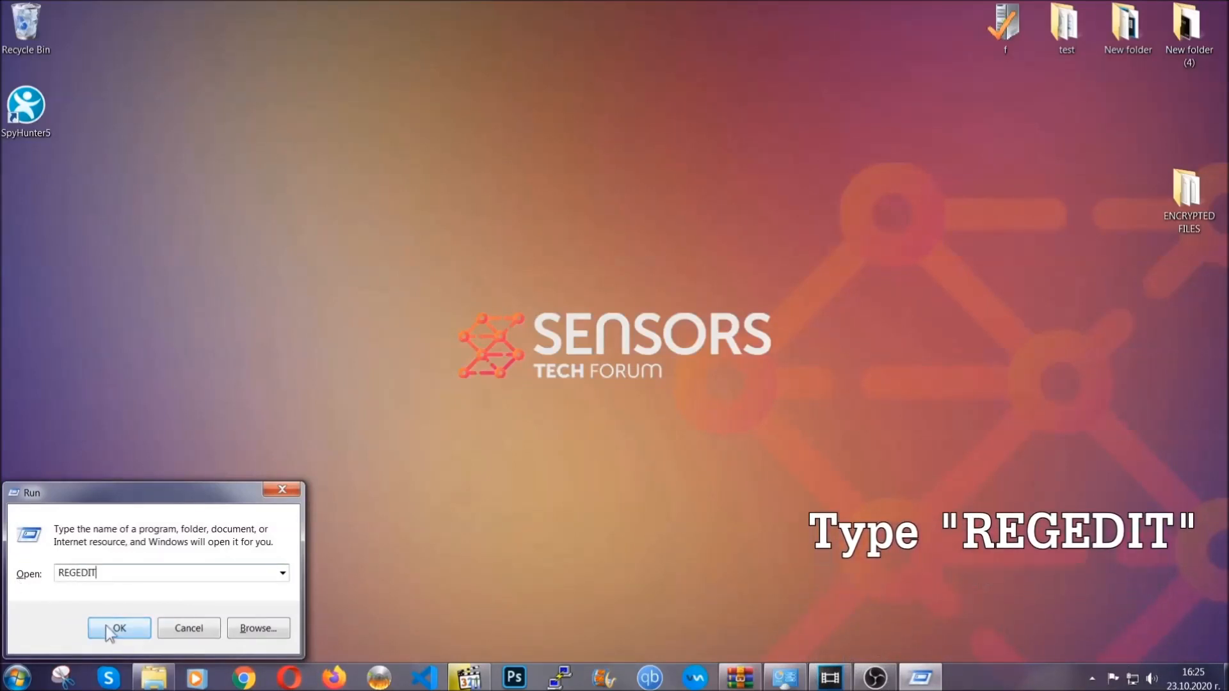
click(118, 627)
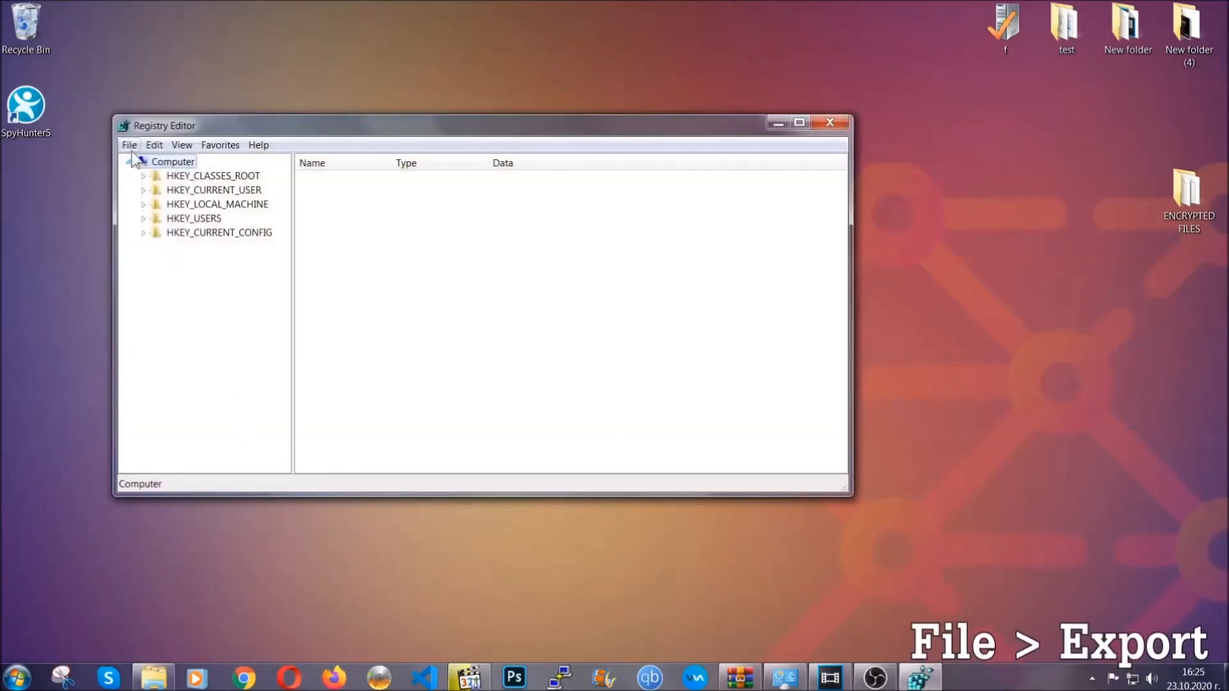
- Export the entire registry (range All) to a file named BACKUP on the desktop
click(128, 144)
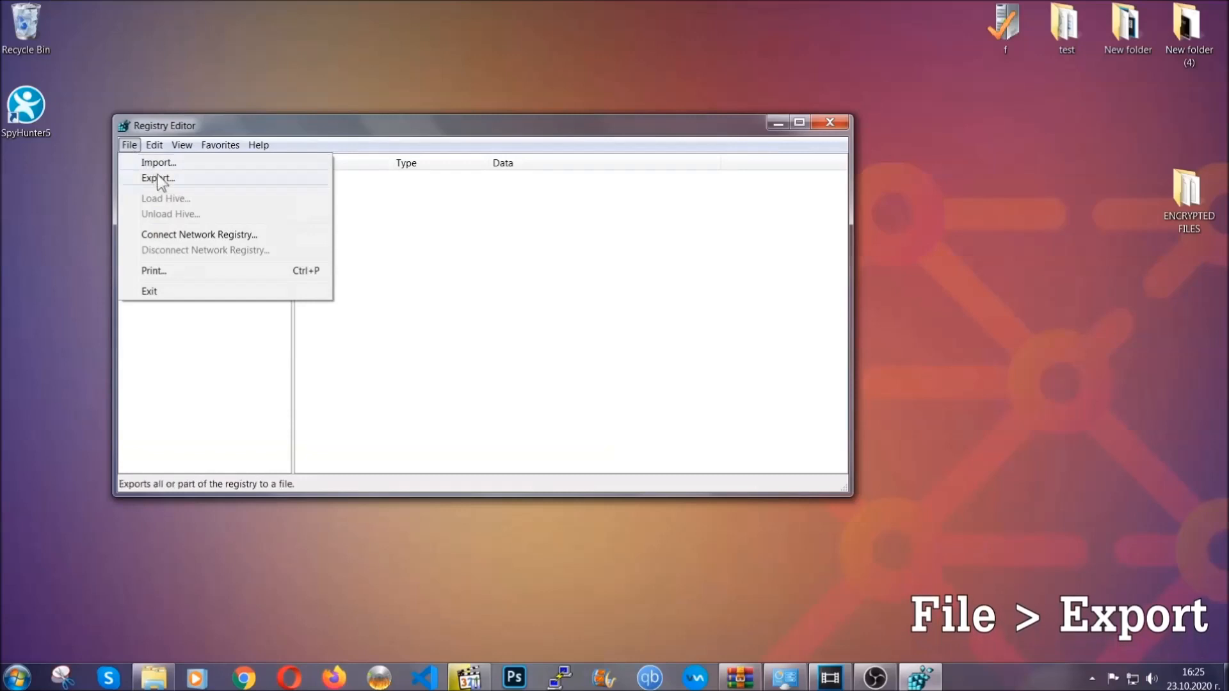
click(158, 176)
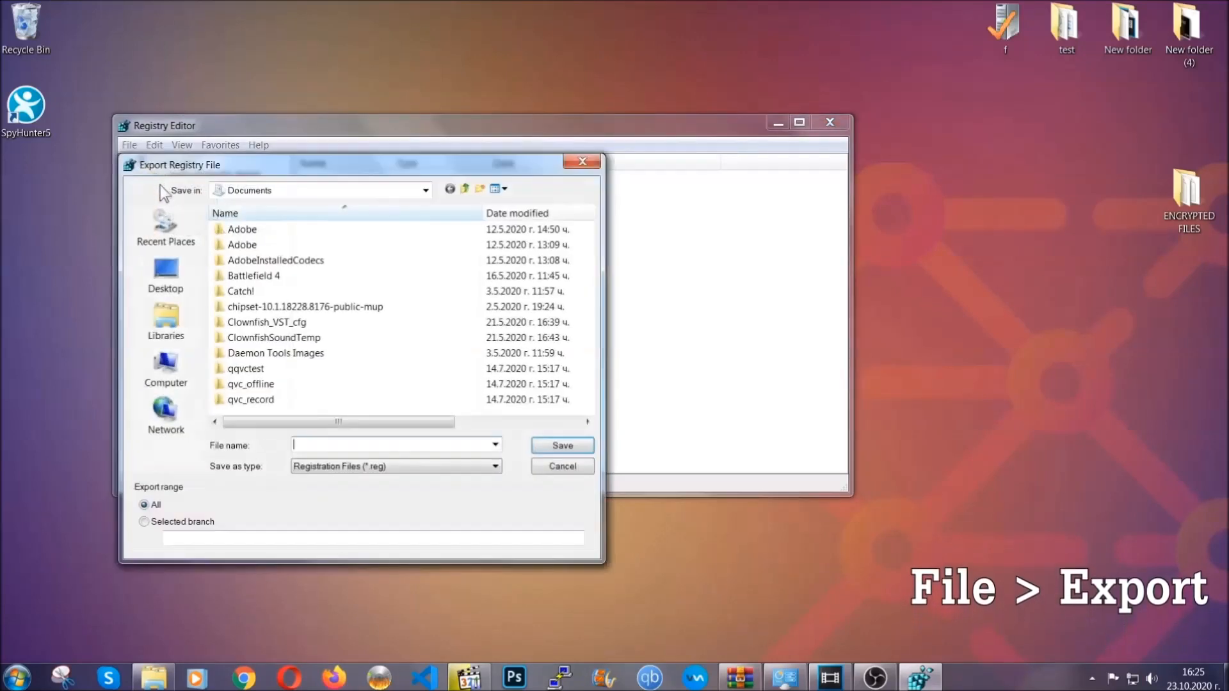
click(165, 274)
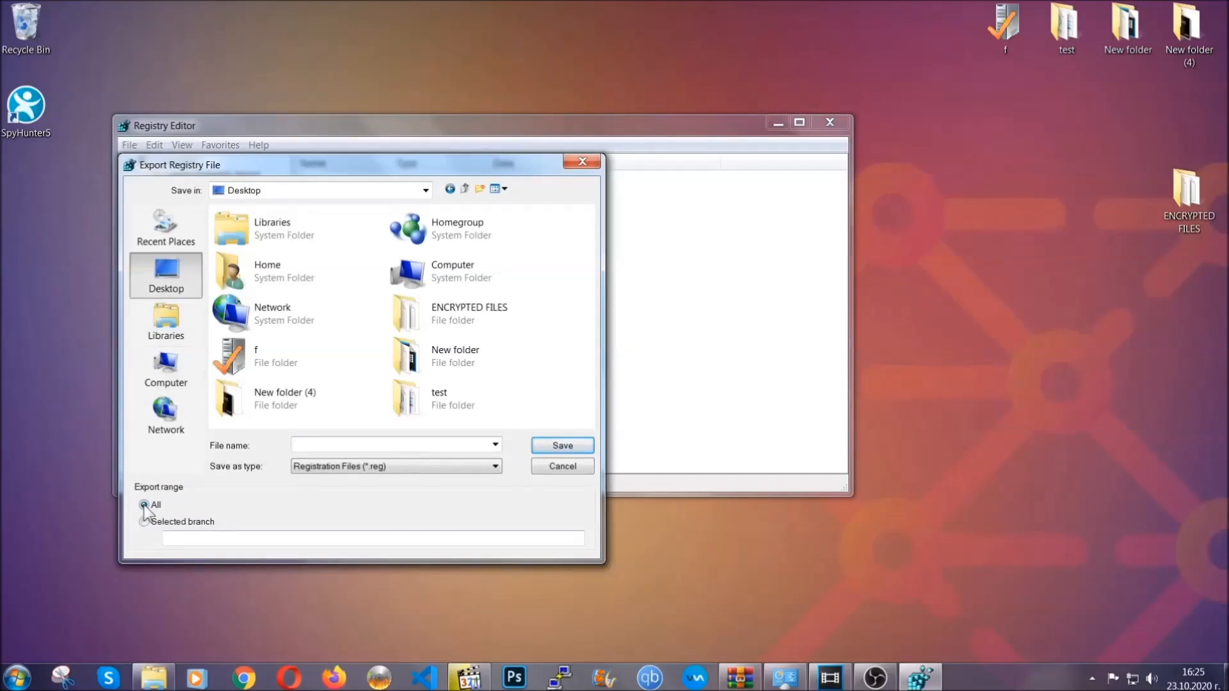
click(384, 445)
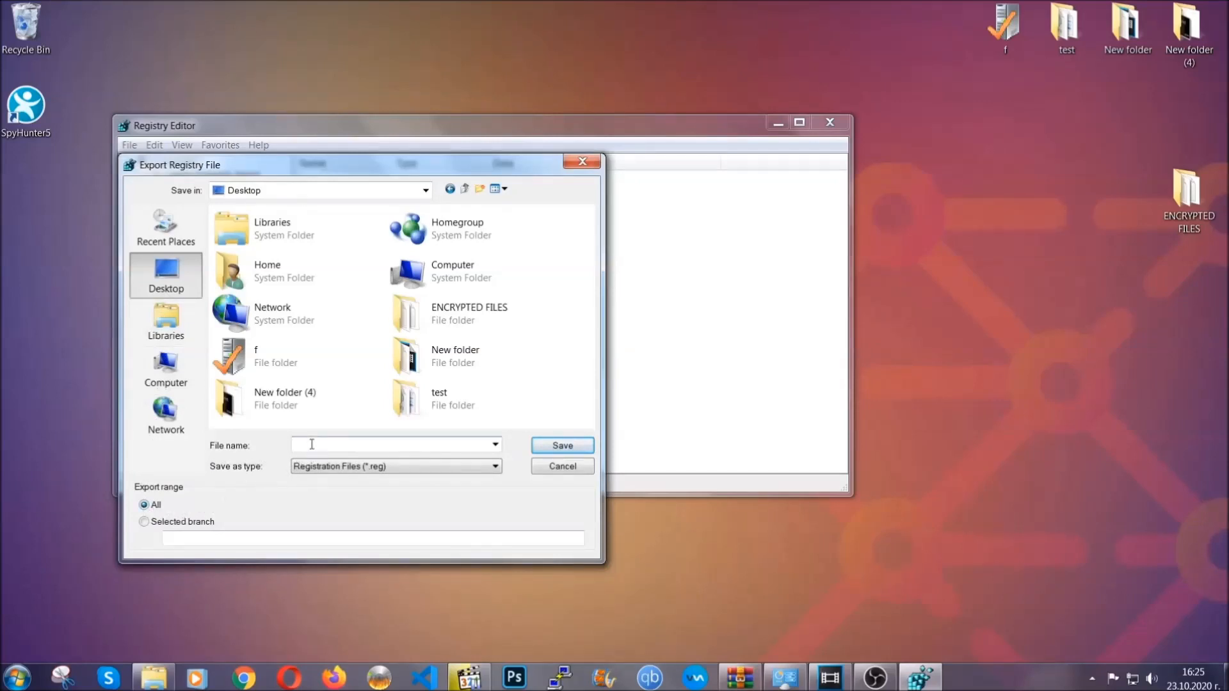
text(BACKUP)
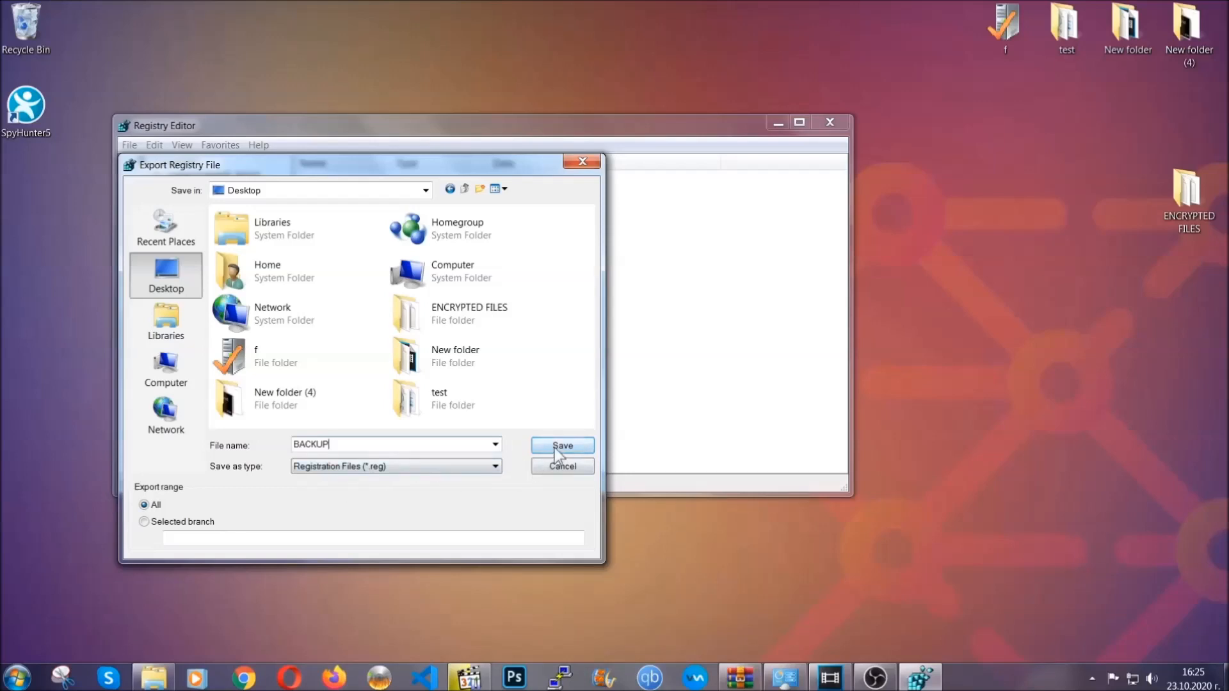
click(562, 446)
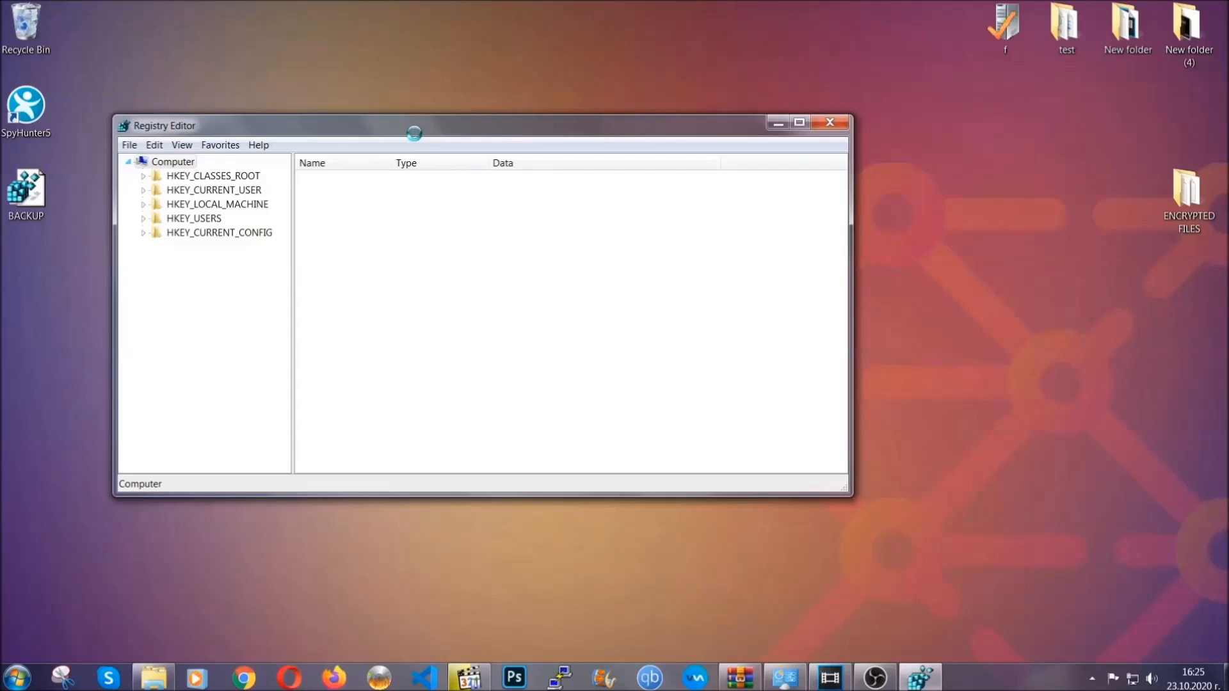
drag(413, 125, 578, 155)
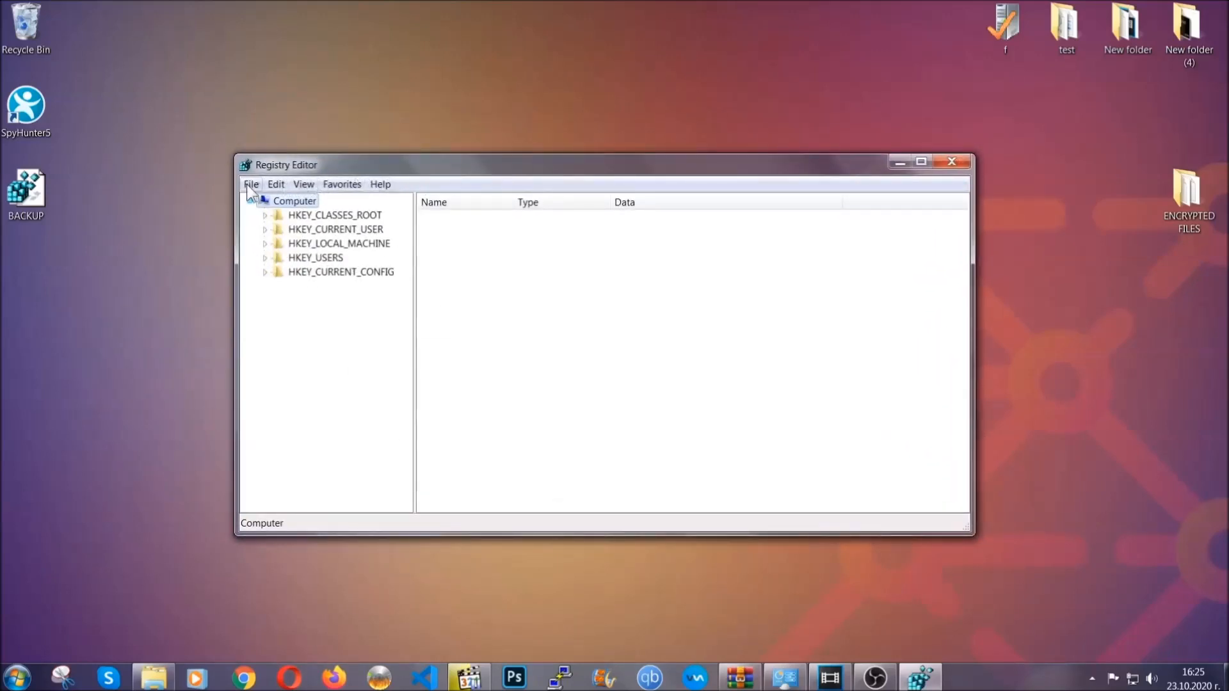
- Bring up Registry Editor's import/export file commands and dismiss them again
click(251, 184)
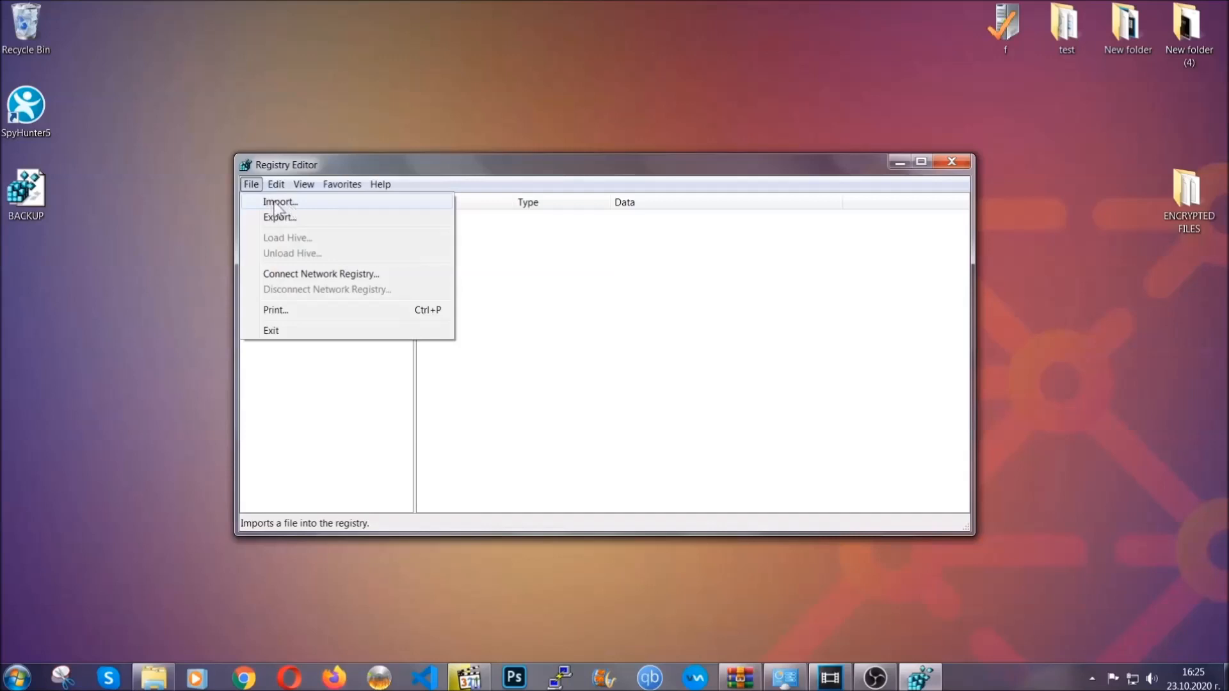
click(251, 184)
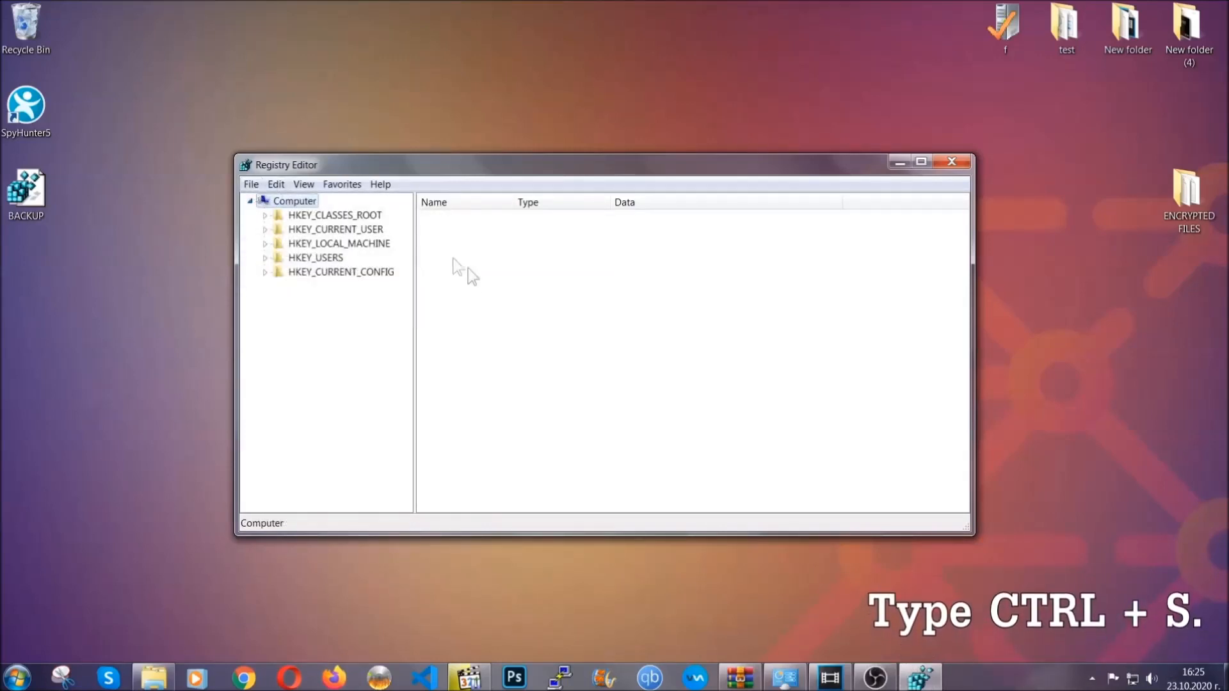
mouse_move(591, 338)
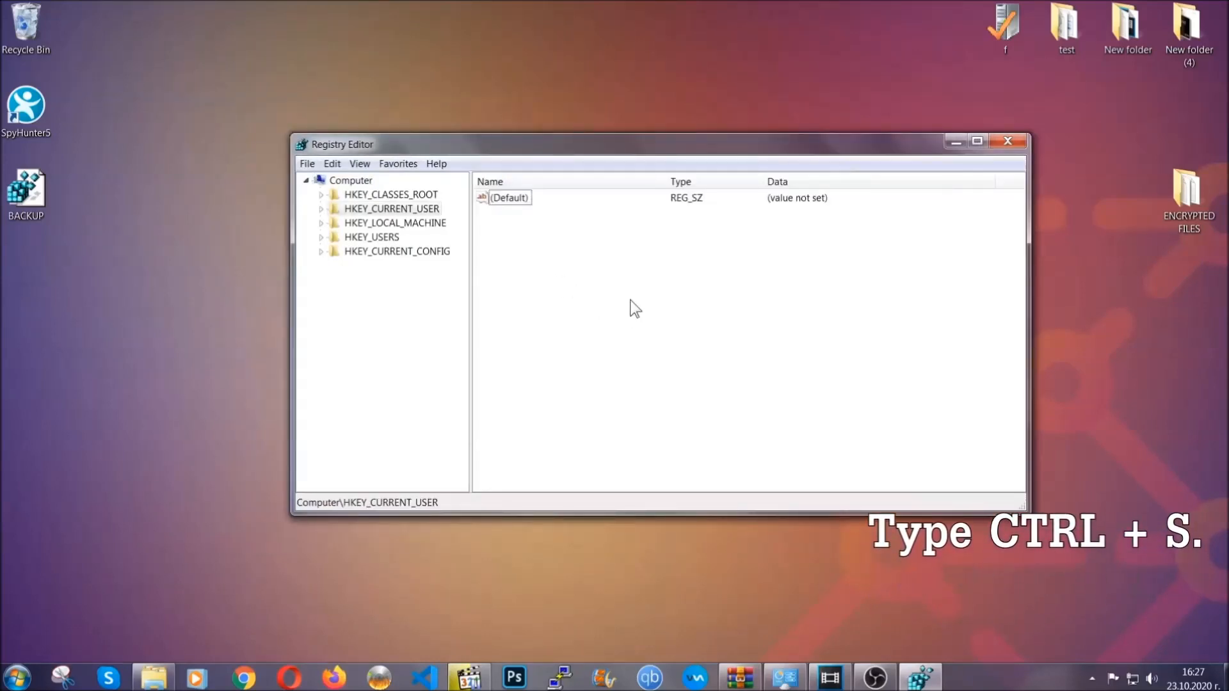
- Search the registry for RunOnce and show the Run key's values, including THE VIRUS
key(ctrl+f)
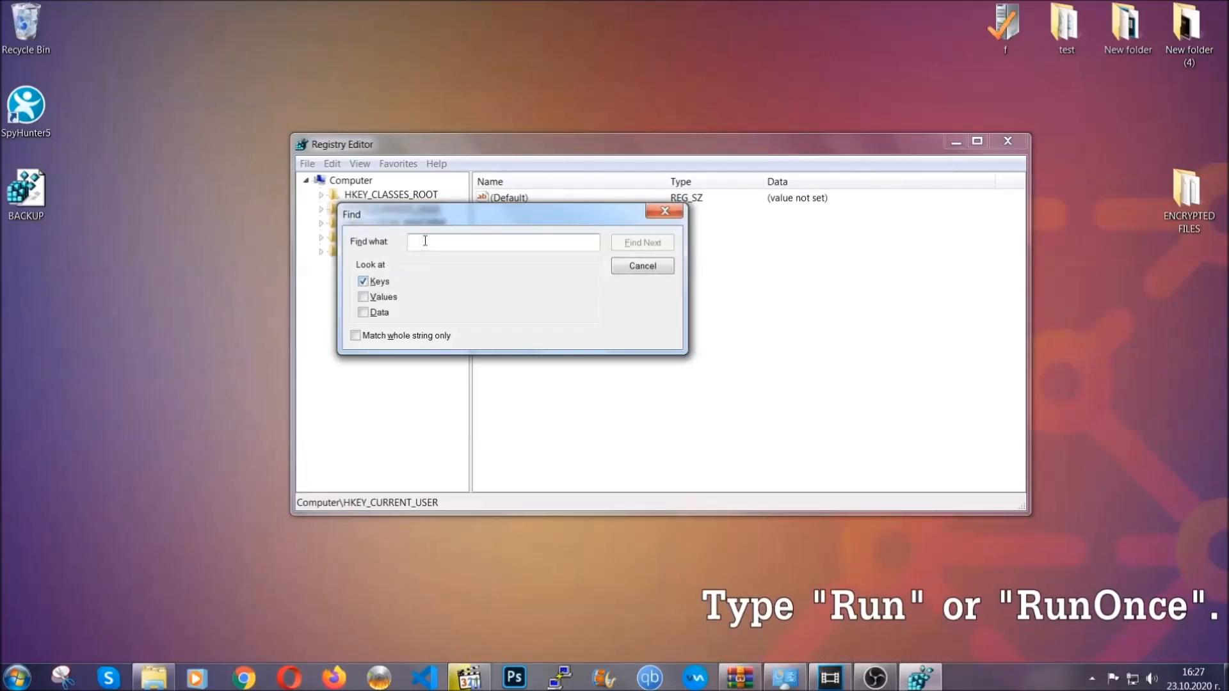
text(RunOnce)
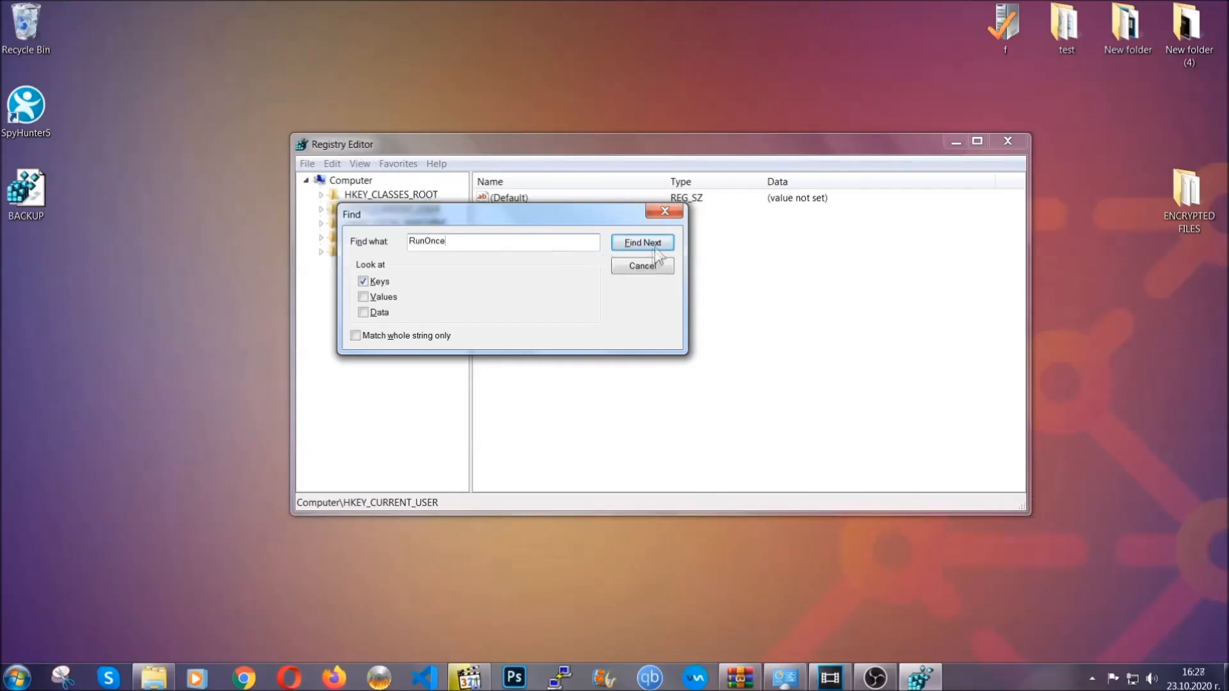
click(642, 242)
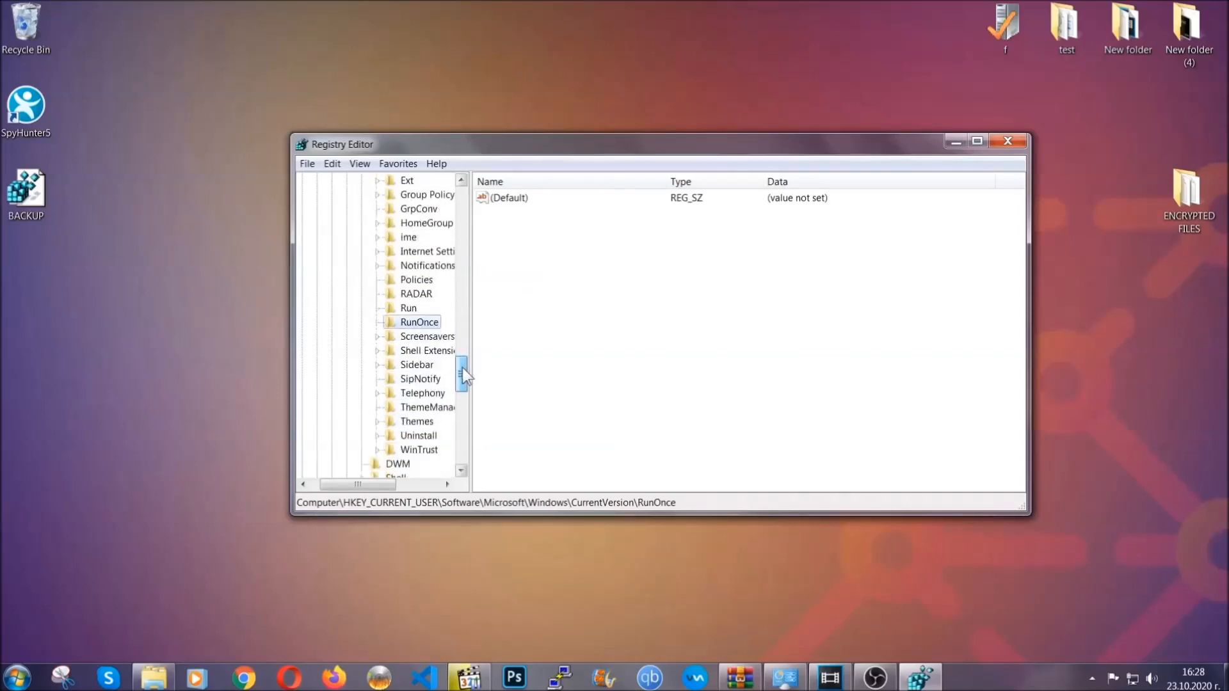
click(409, 308)
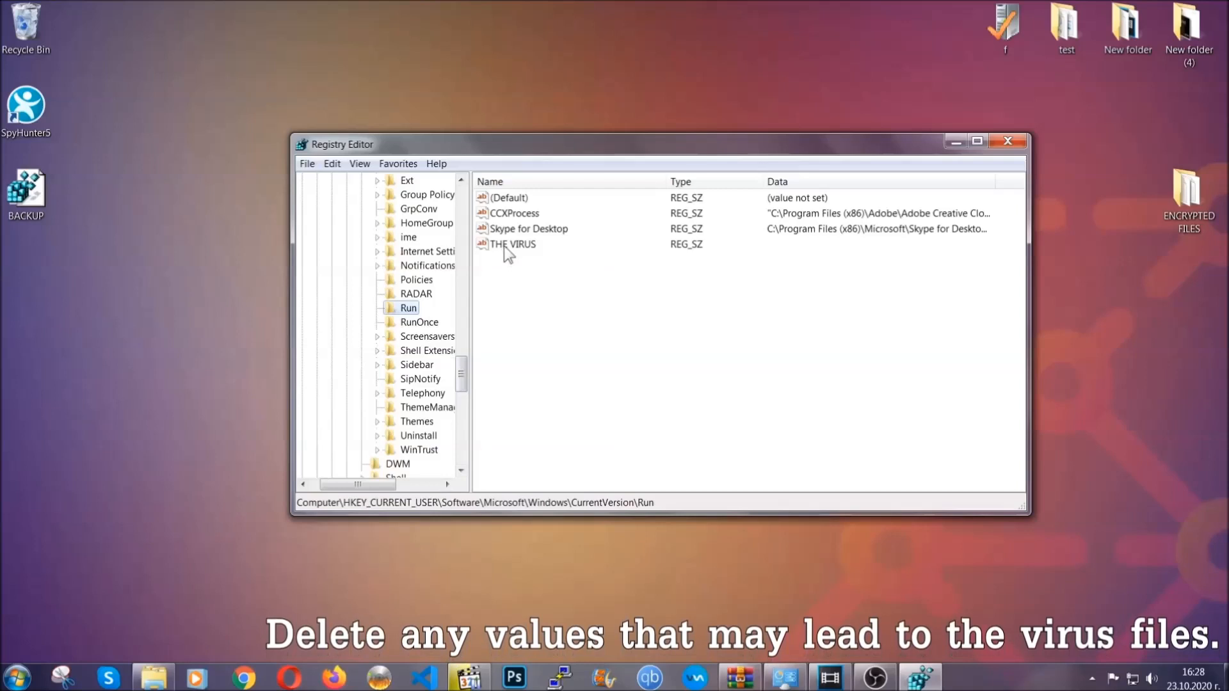
- Delete THE VIRUS value from the Run key, confirm, and close Registry Editor
right_click(514, 243)
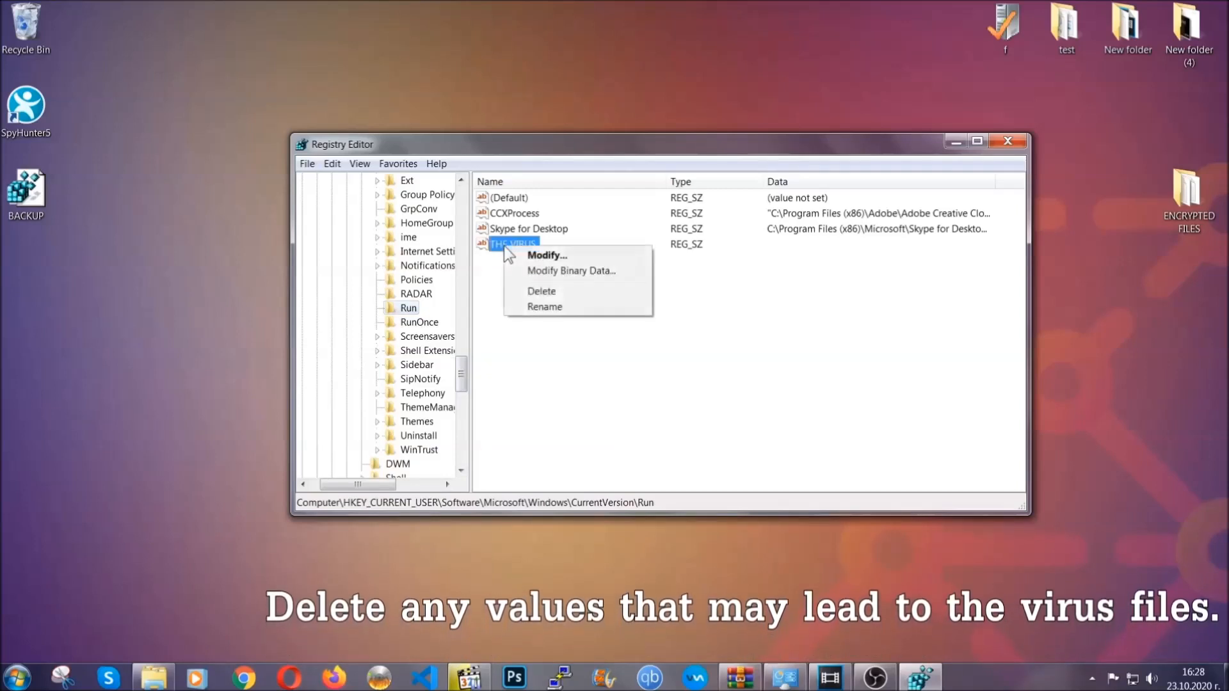
click(541, 290)
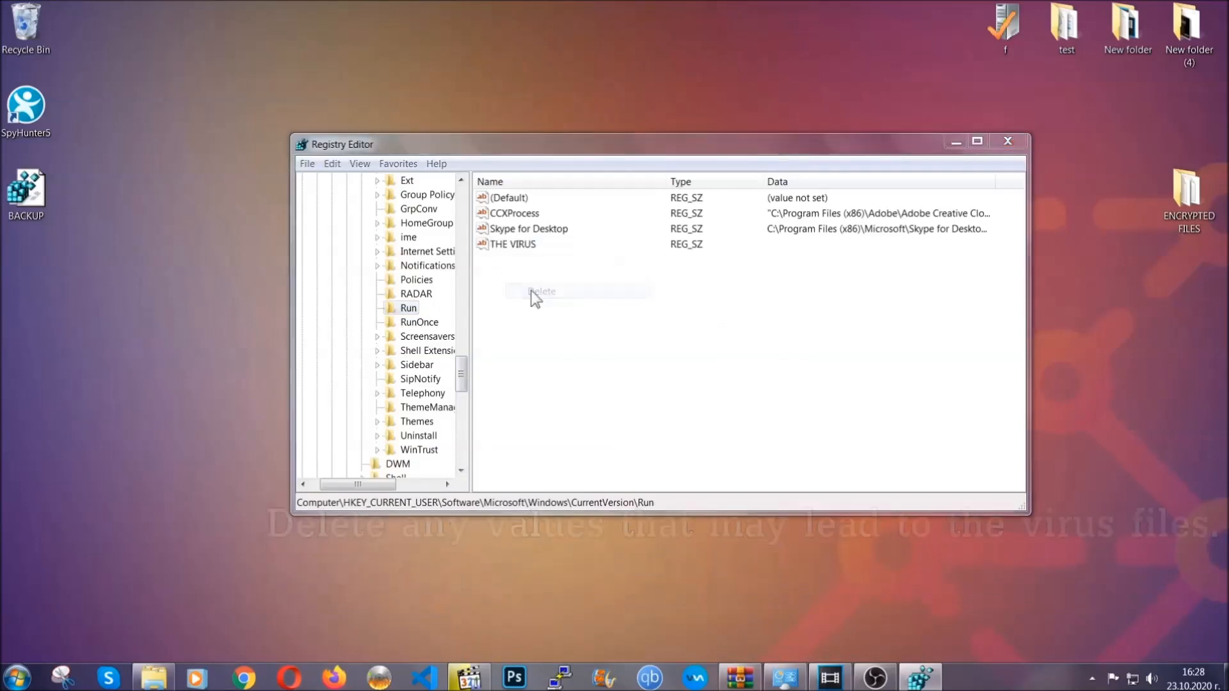
click(541, 290)
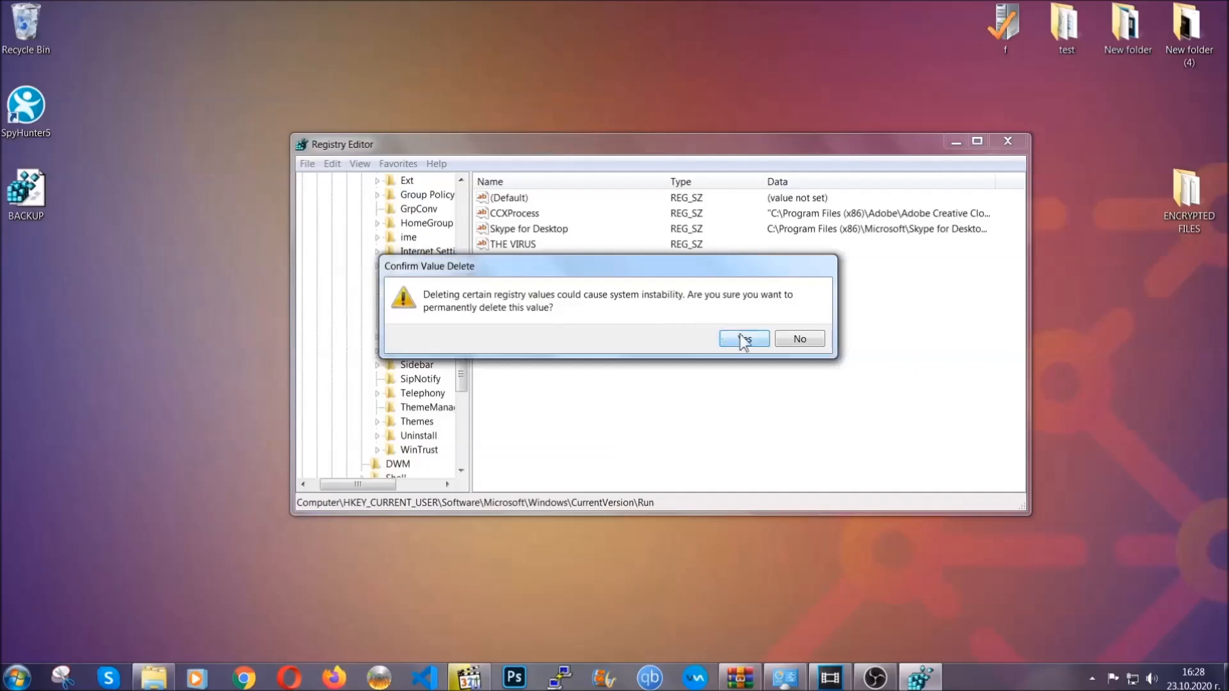
click(742, 338)
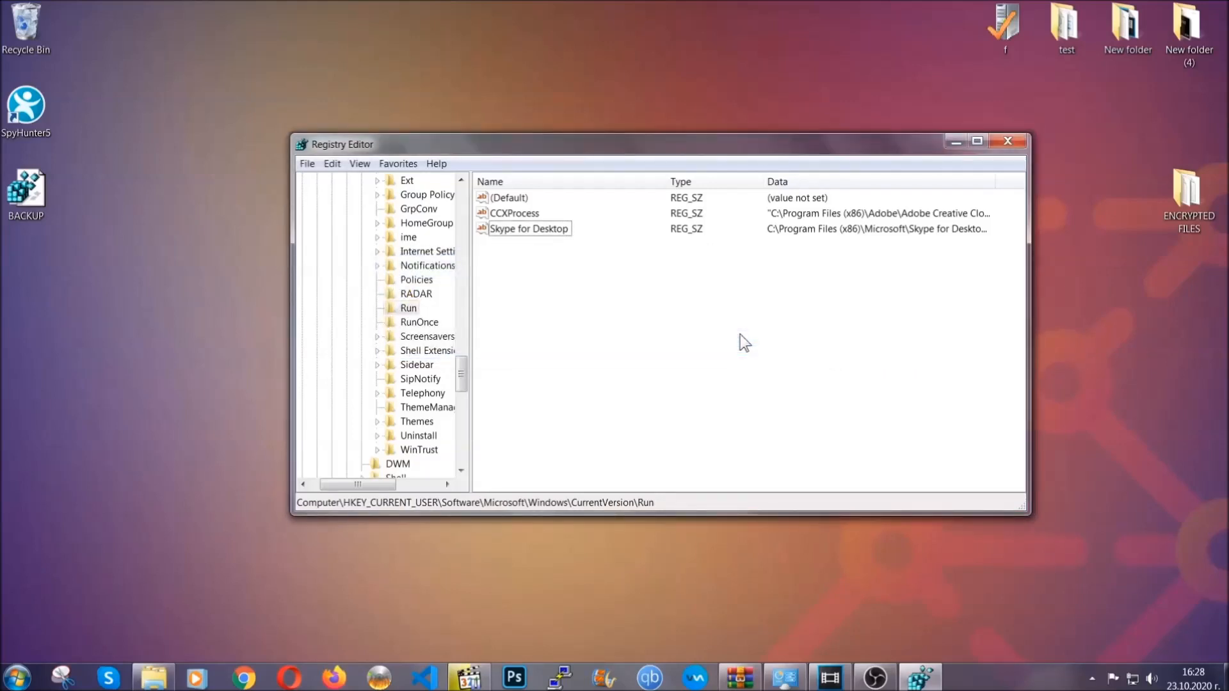
mouse_move(1009, 141)
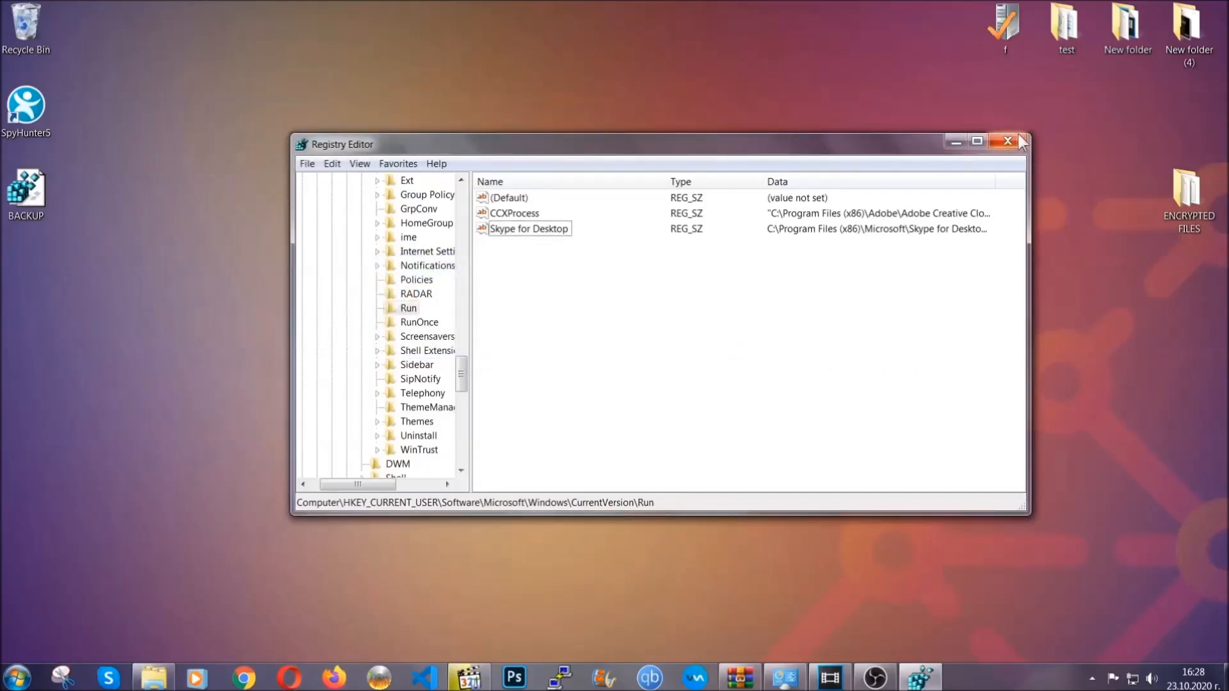
click(1008, 141)
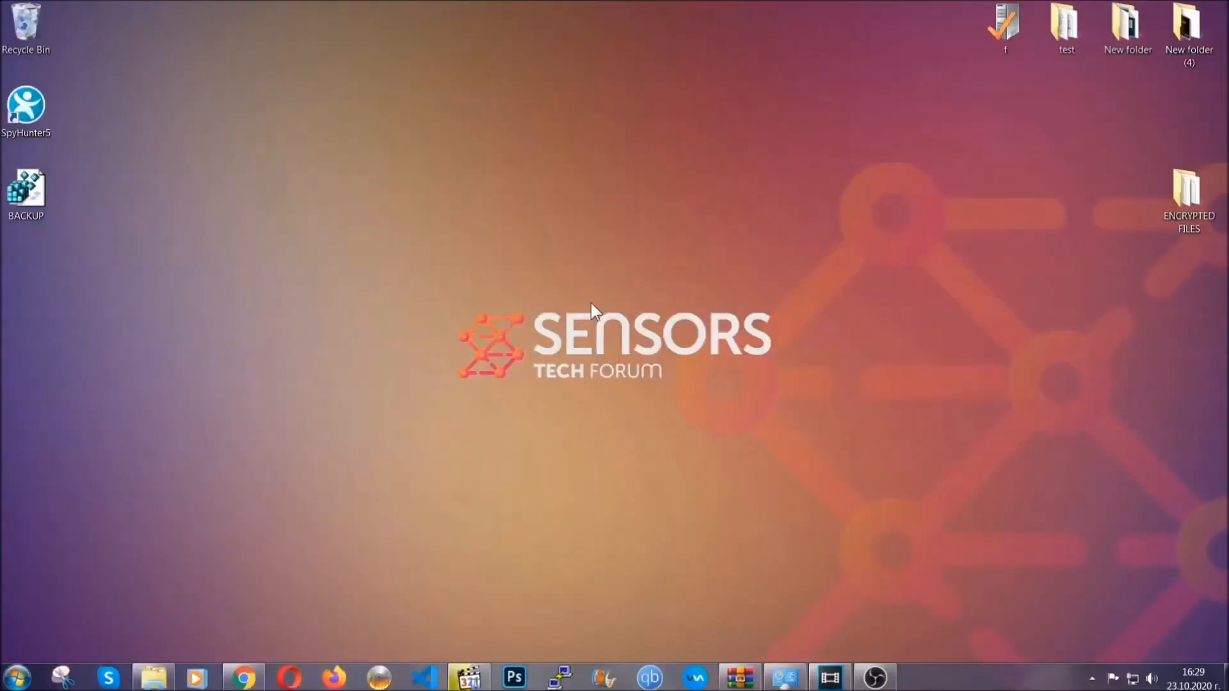
mouse_move(368, 482)
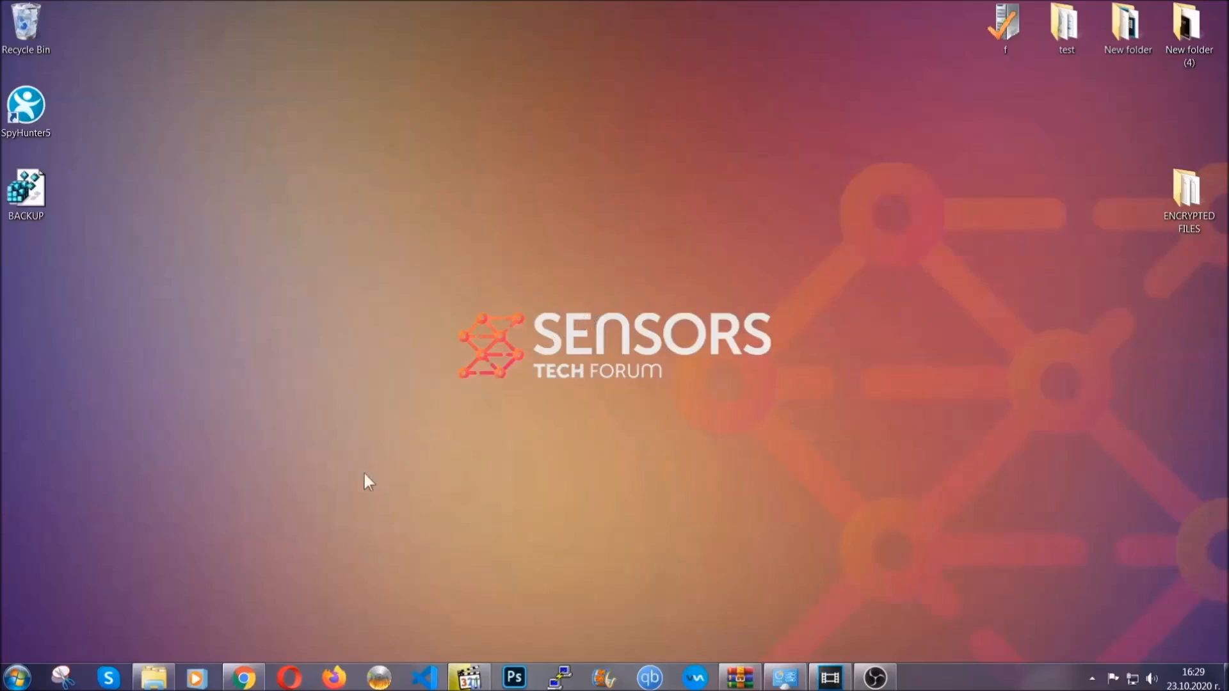
- Switch to Chrome showing the Sensors Tech Forum ransomware file-recovery article
click(243, 677)
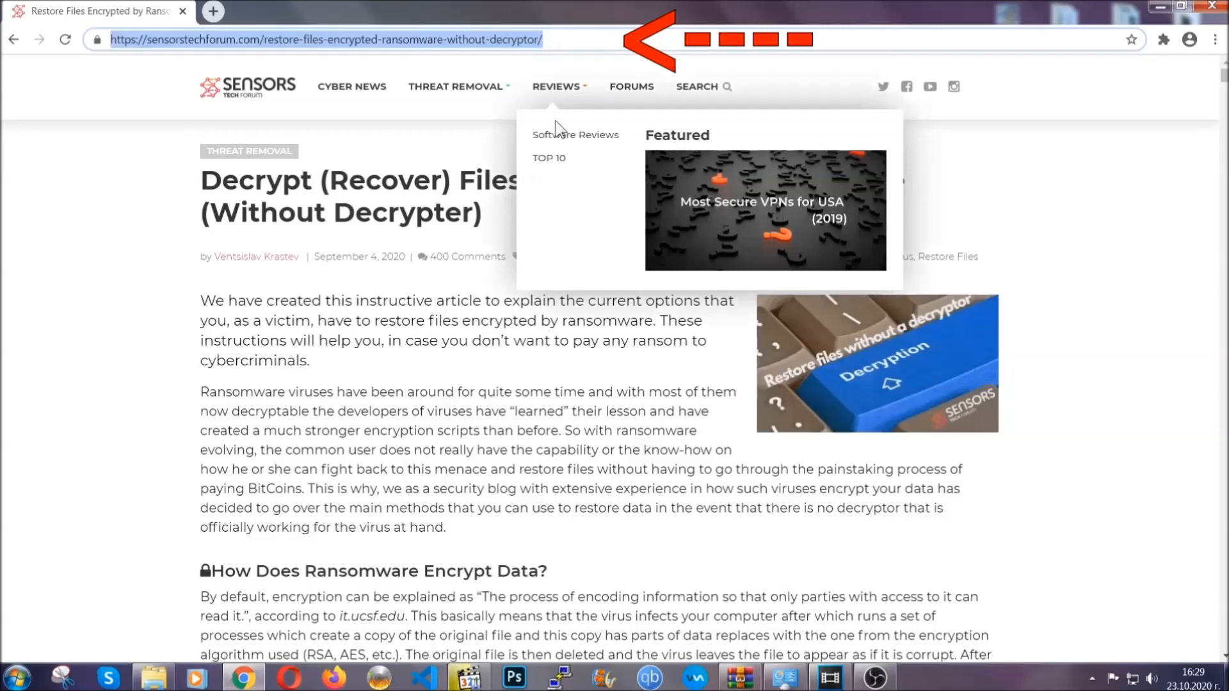
- Expand 'Method 2 - Restore Data via Windows Backup' in the article's methods list
scroll(down, 3)
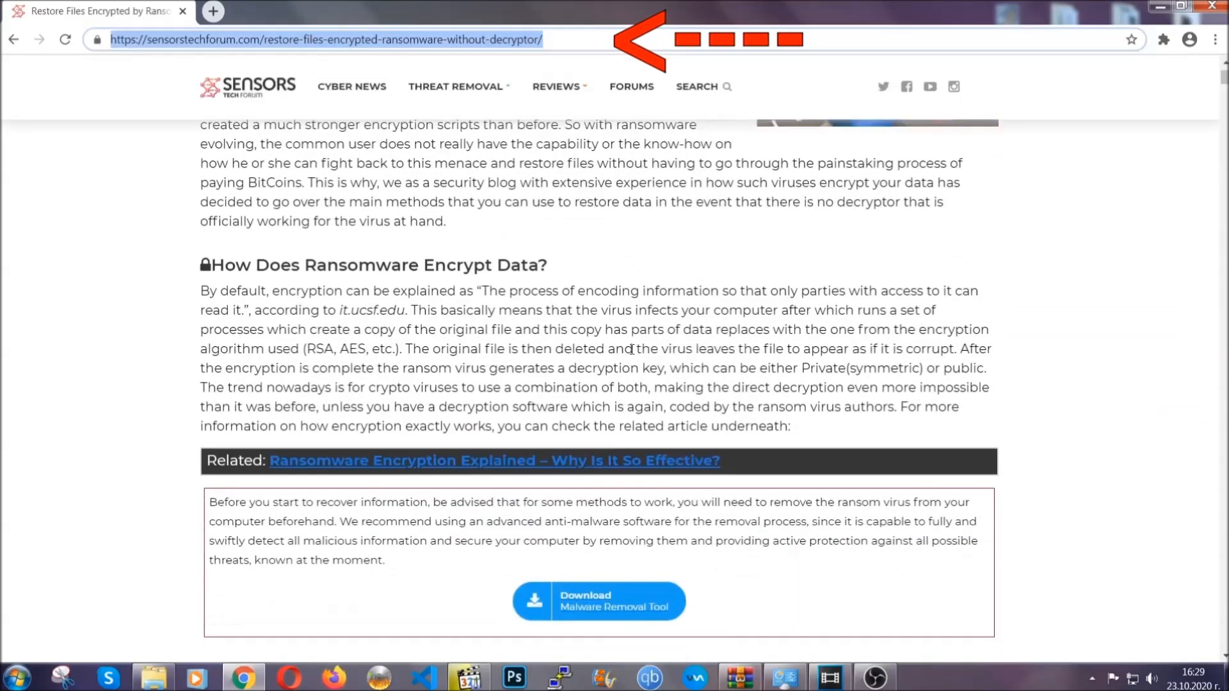
scroll(down, 3)
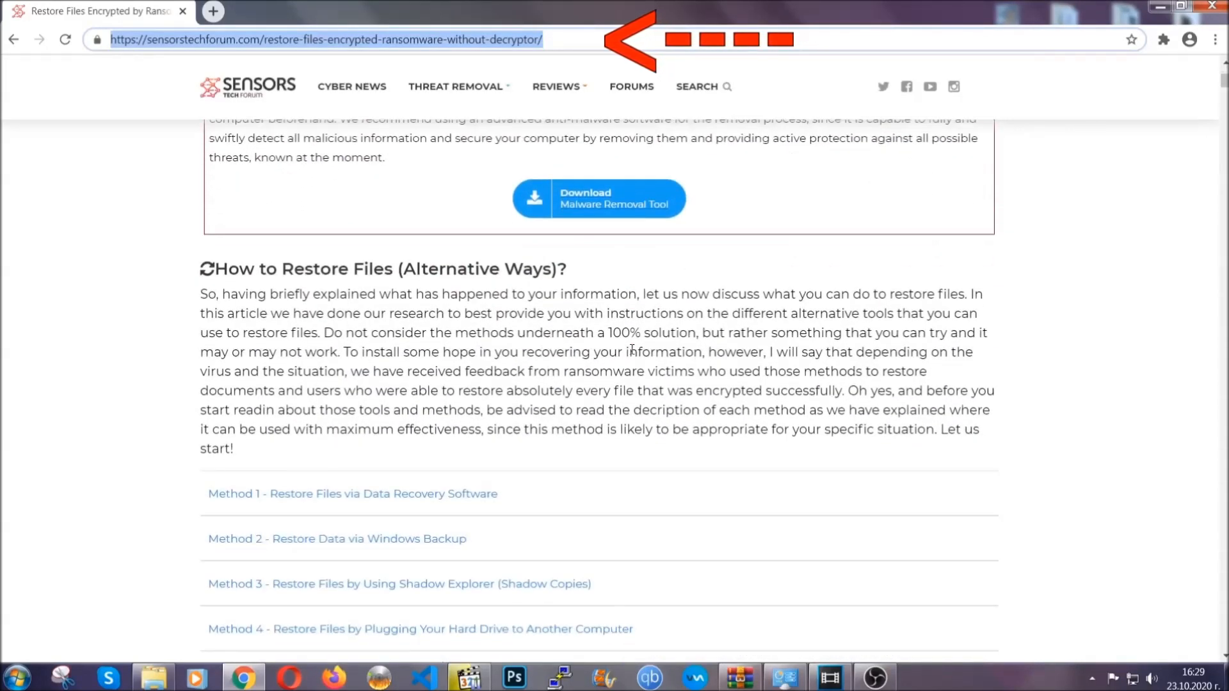
scroll(down, 3)
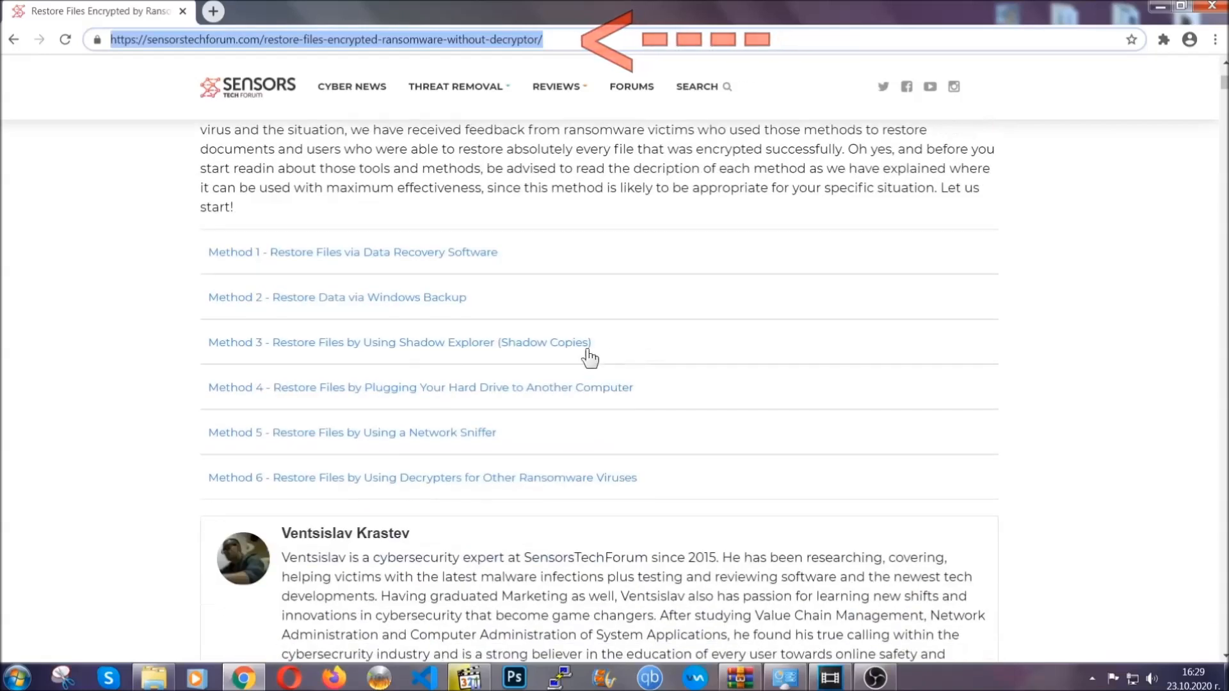
mouse_move(292, 317)
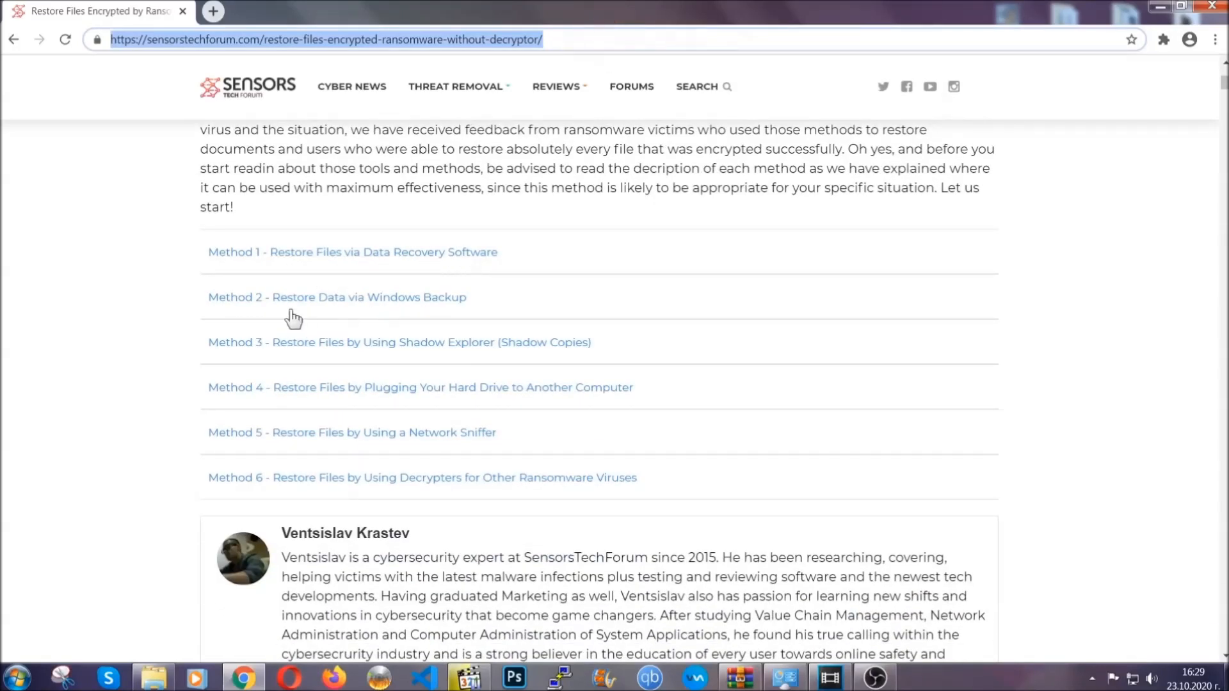
mouse_move(416, 354)
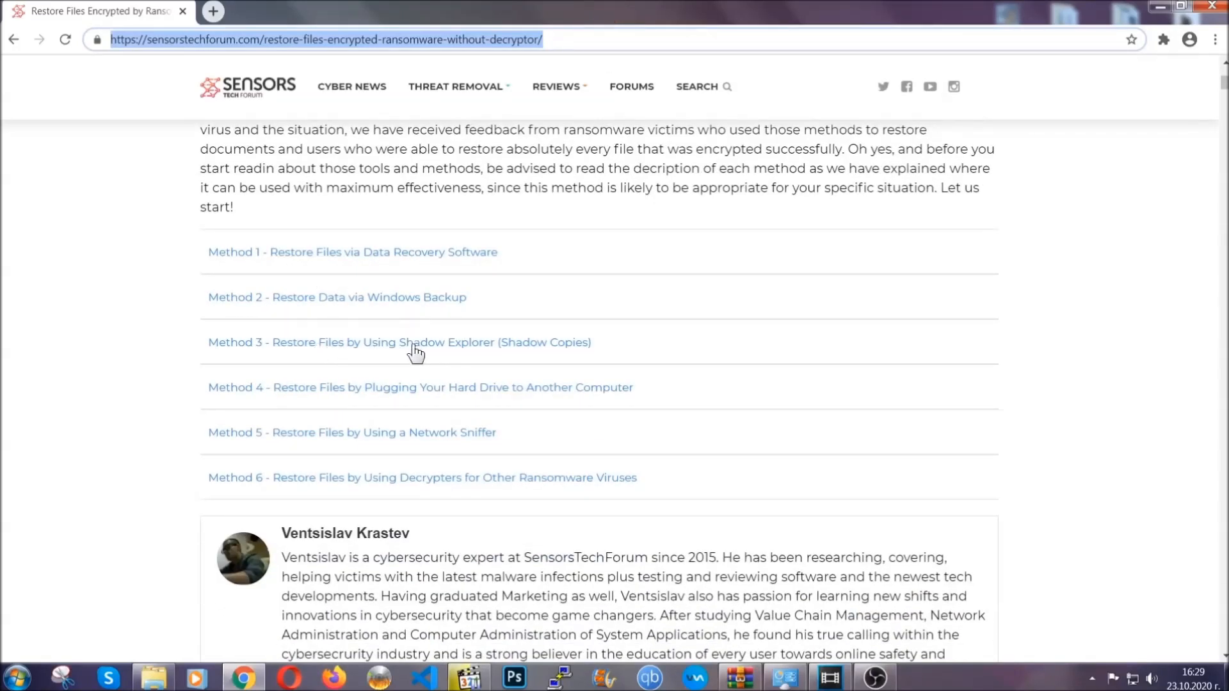
mouse_move(440, 403)
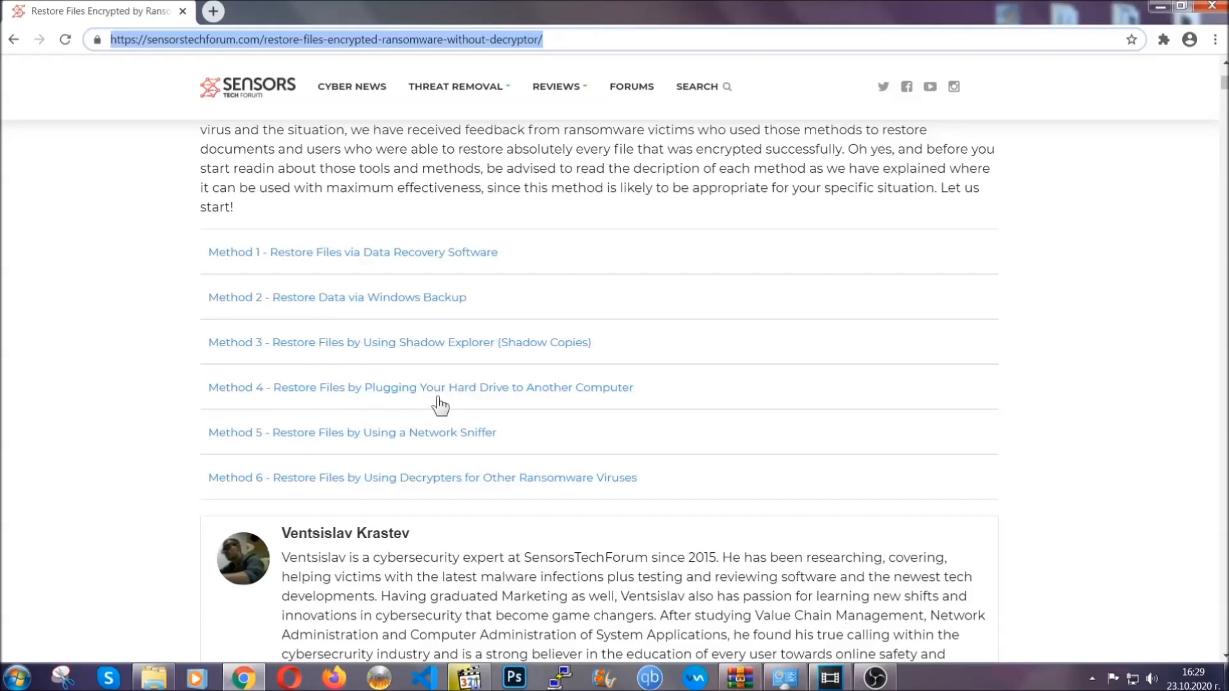
click(336, 295)
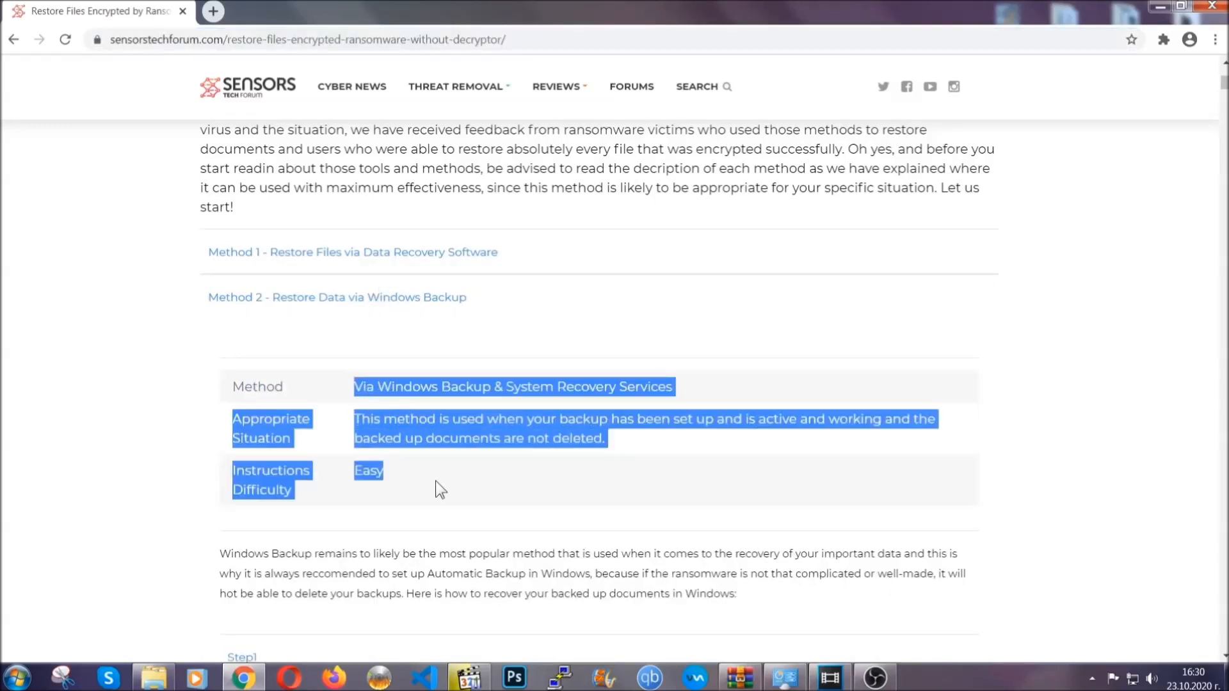
scroll(down, 3)
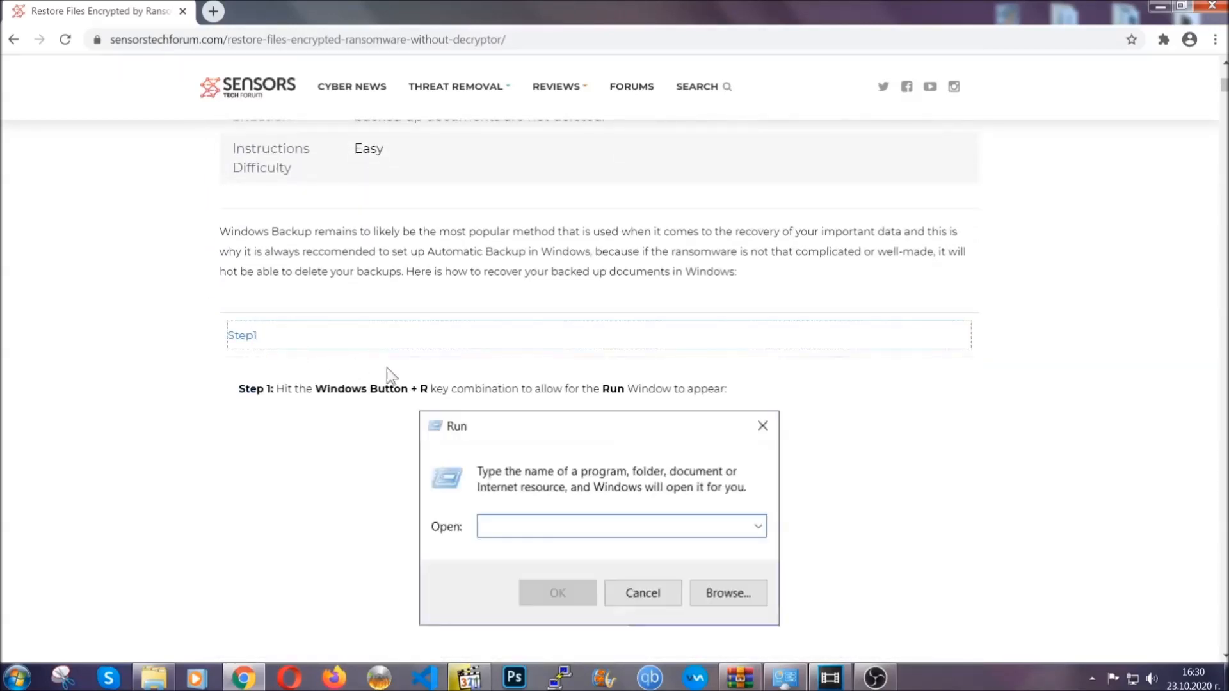
scroll(down, 3)
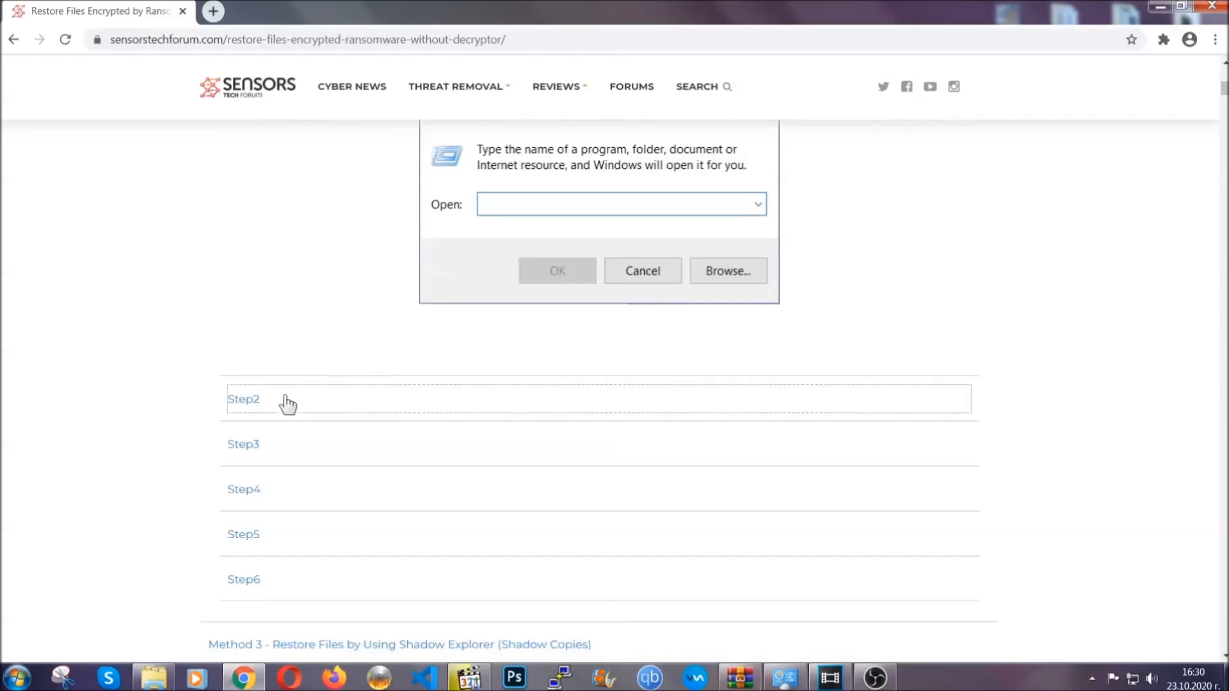
text(ms-settings:windowsupdate)
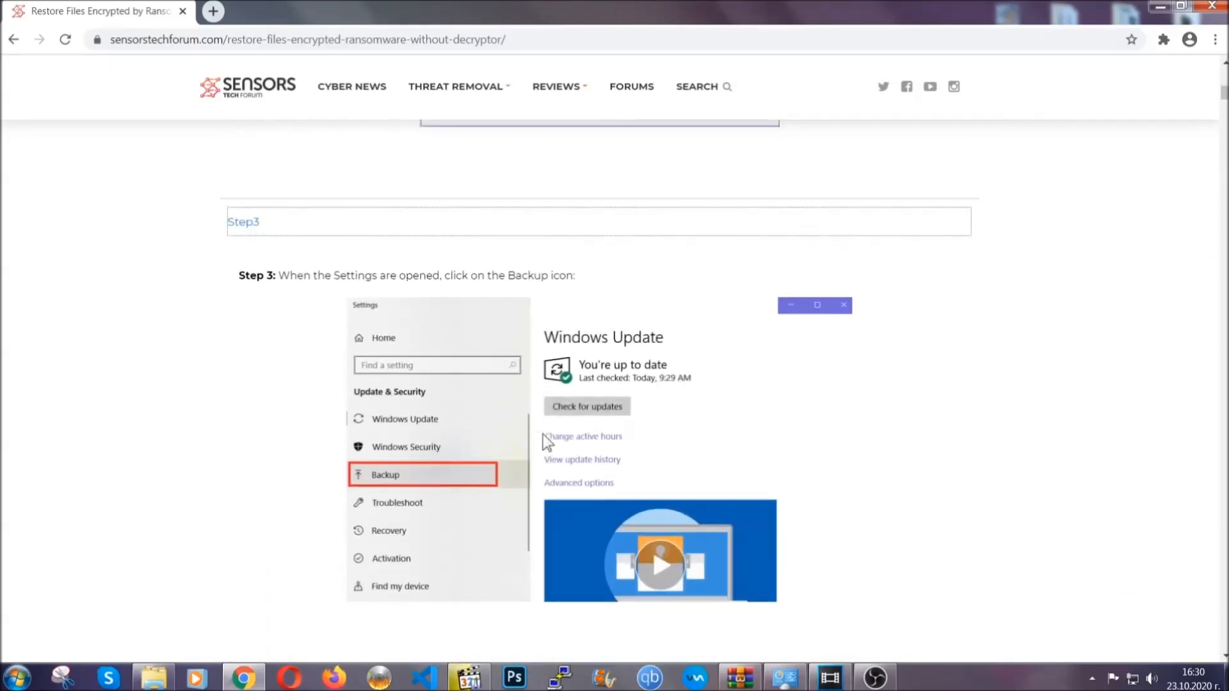
scroll(down, 3)
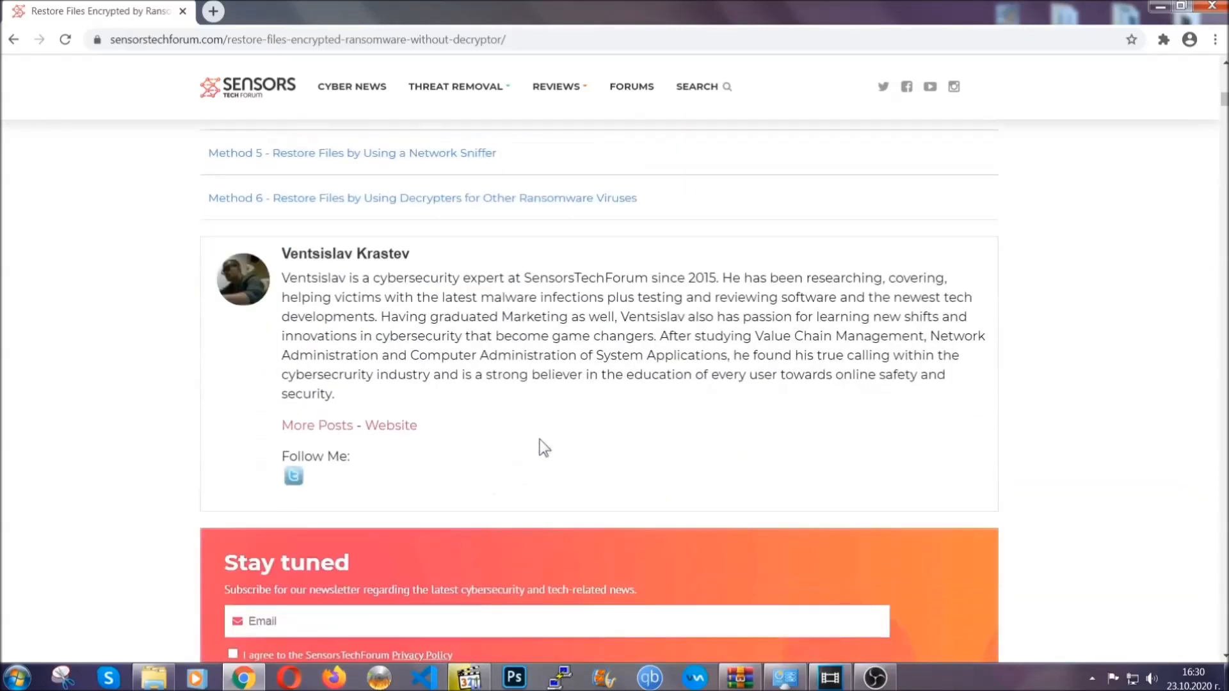
scroll(up, 3)
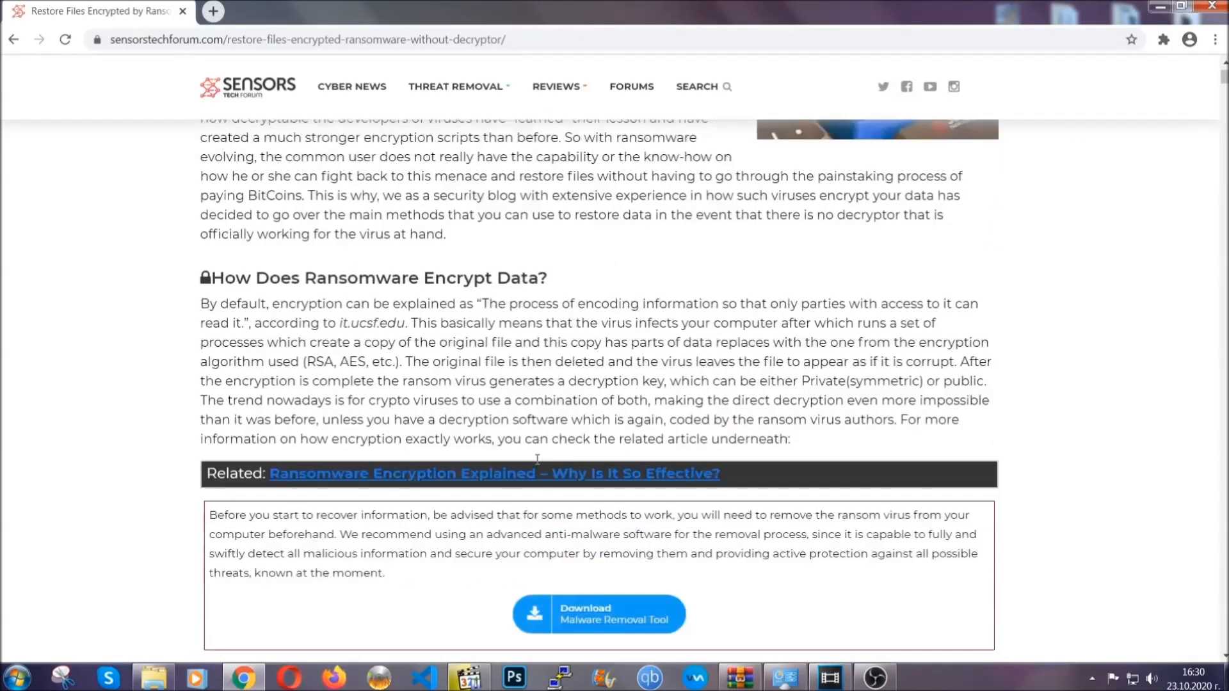